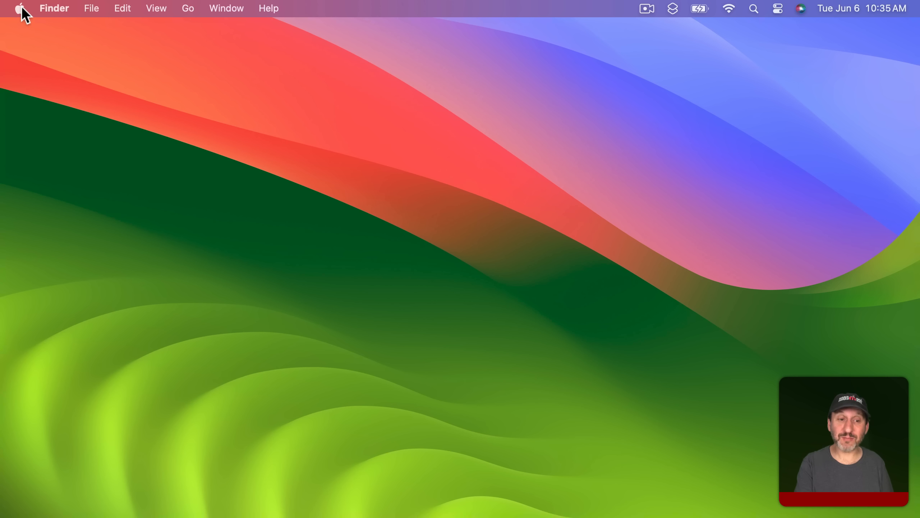
- Choose the Grand Canyon landscape as the desktop wallpaper from the Wallpaper settings
click(21, 8)
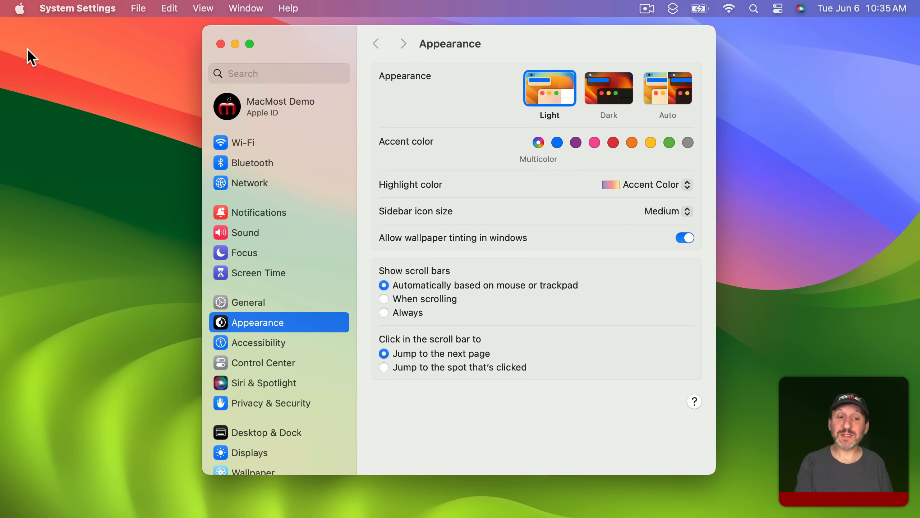
mouse_move(282, 347)
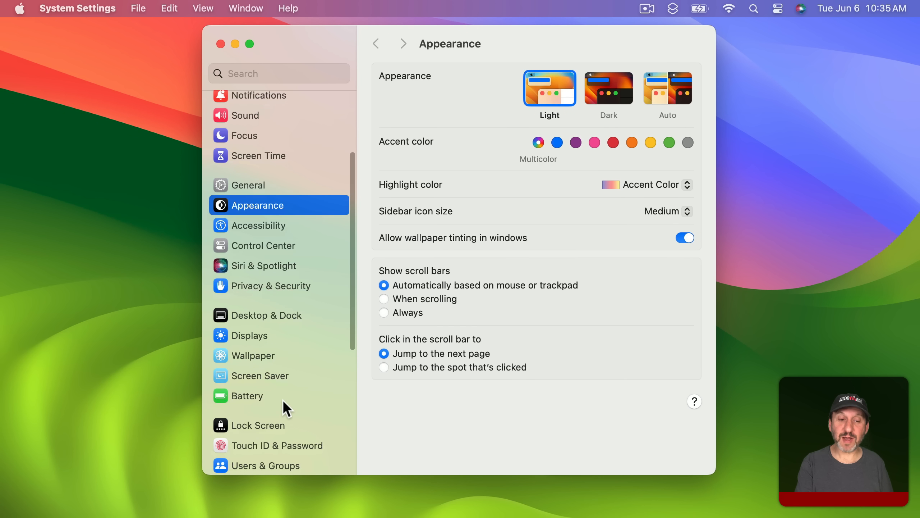
click(252, 355)
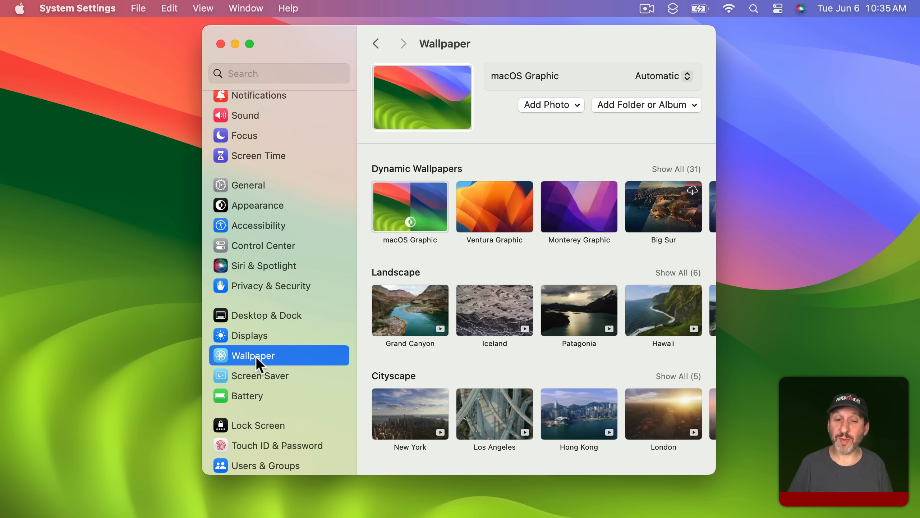
mouse_move(375, 285)
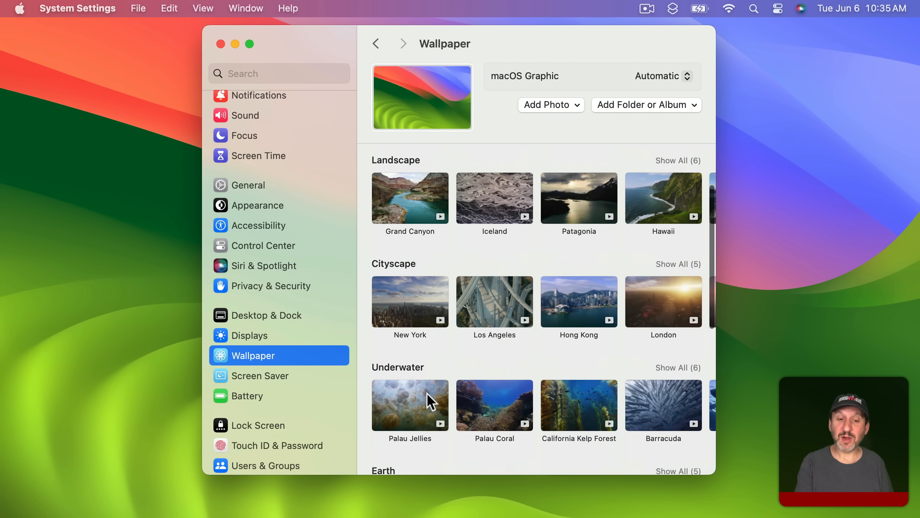
scroll(down, 3)
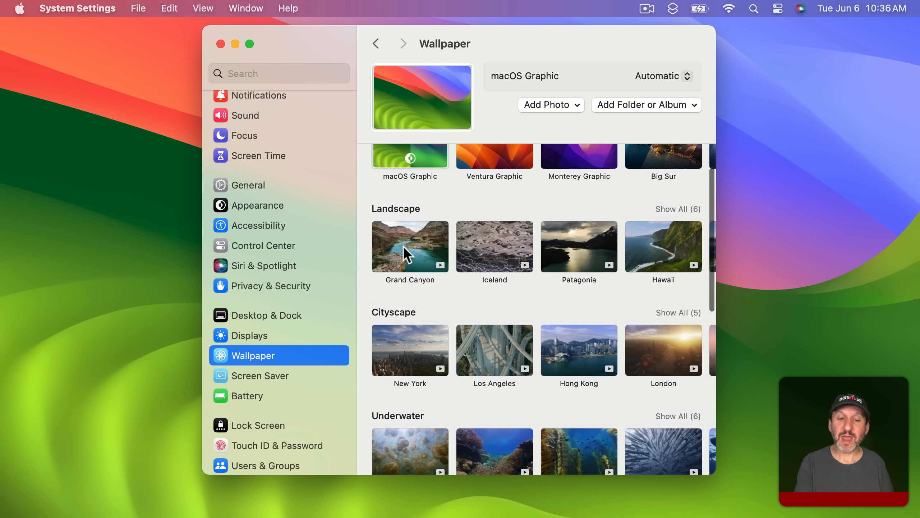
click(410, 246)
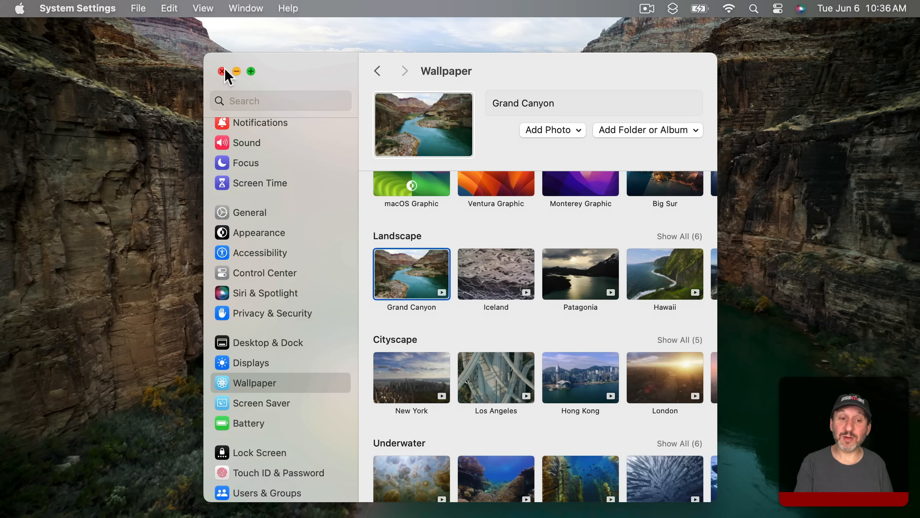
- View the new desktop, then browse down to the Underwater, Earth and Shuffle Aerials wallpapers
click(19, 8)
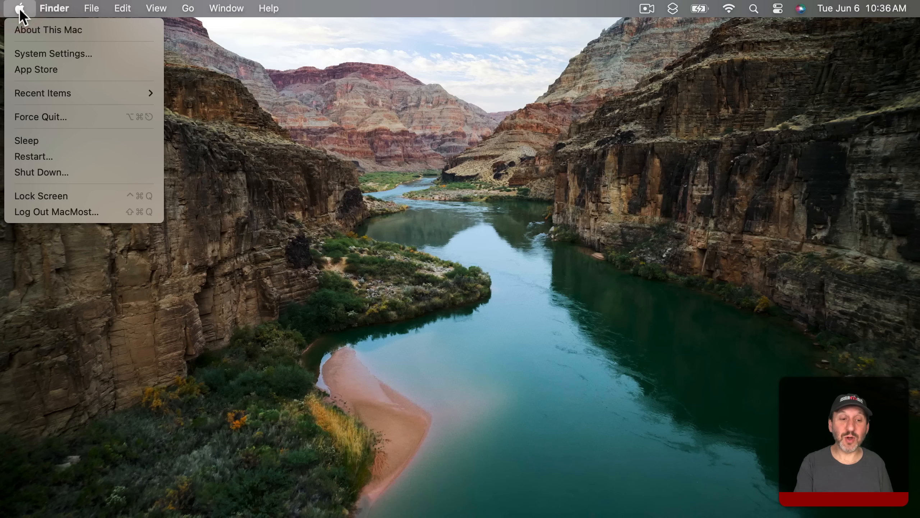
click(62, 200)
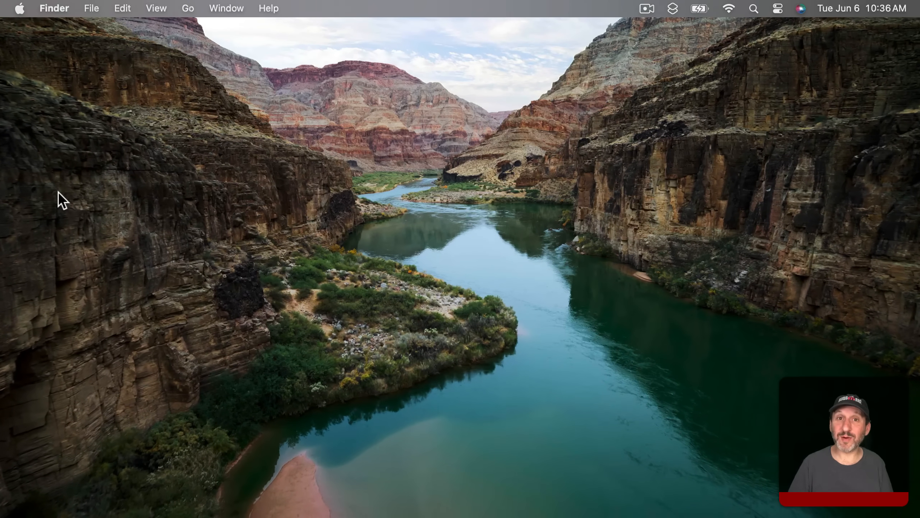
mouse_move(470, 213)
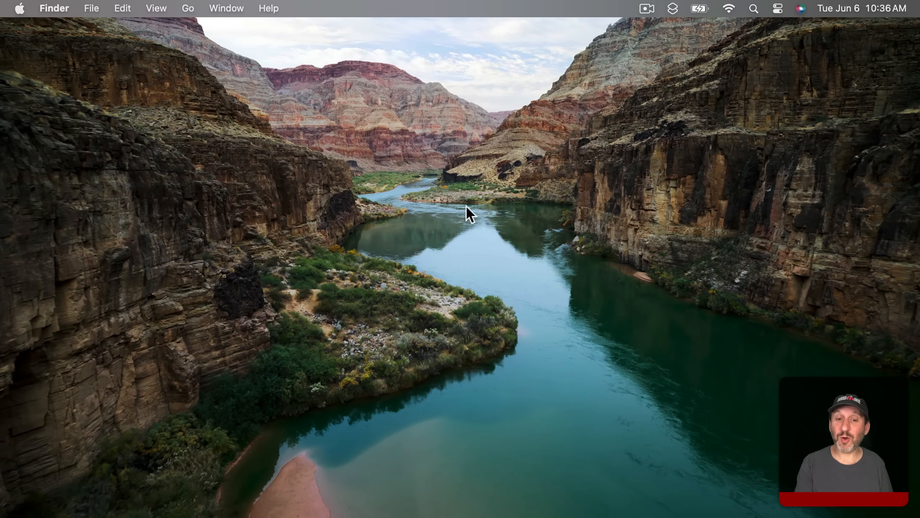
mouse_move(427, 244)
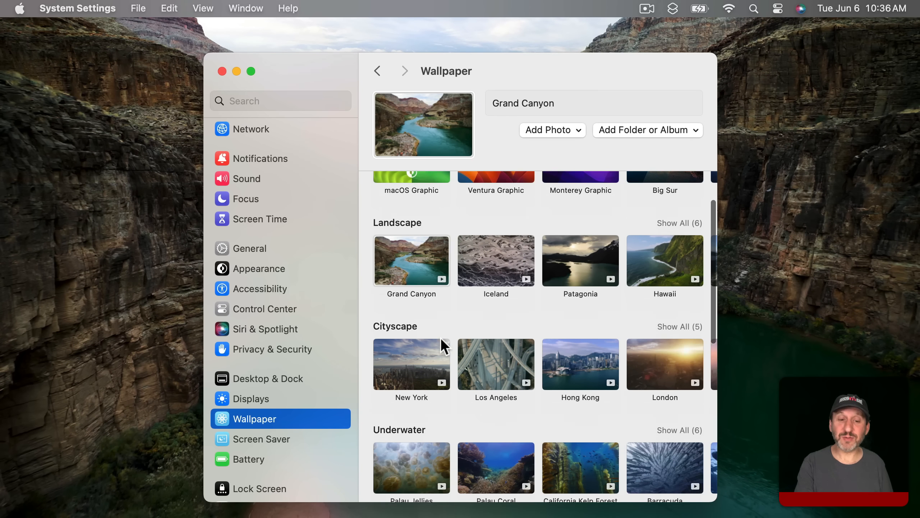
scroll(down, 3)
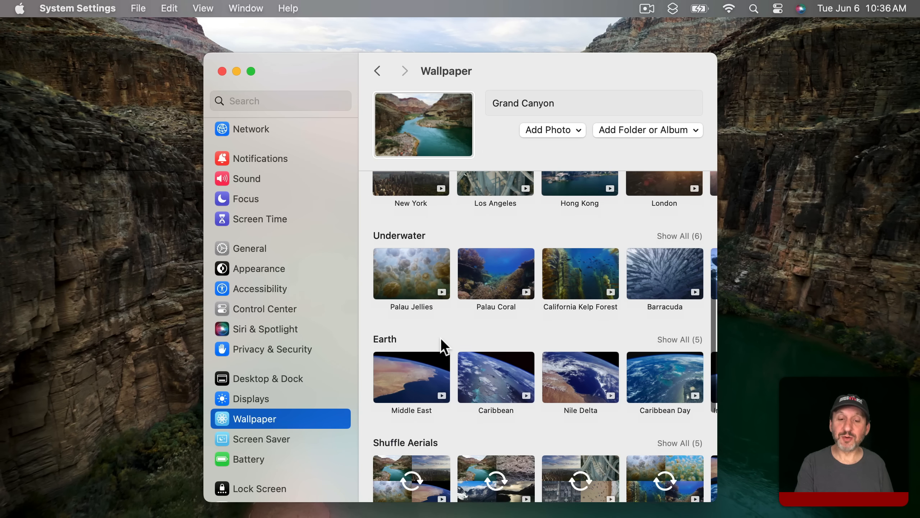
mouse_move(472, 396)
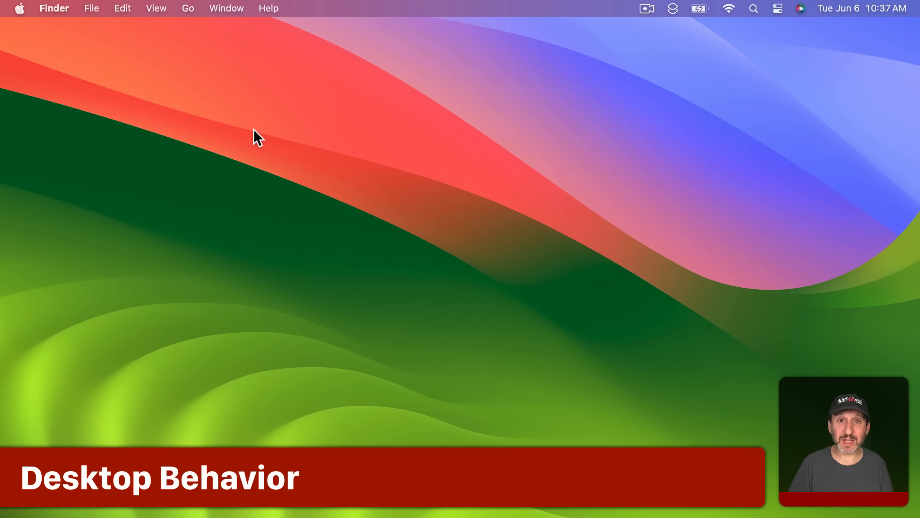
mouse_move(329, 143)
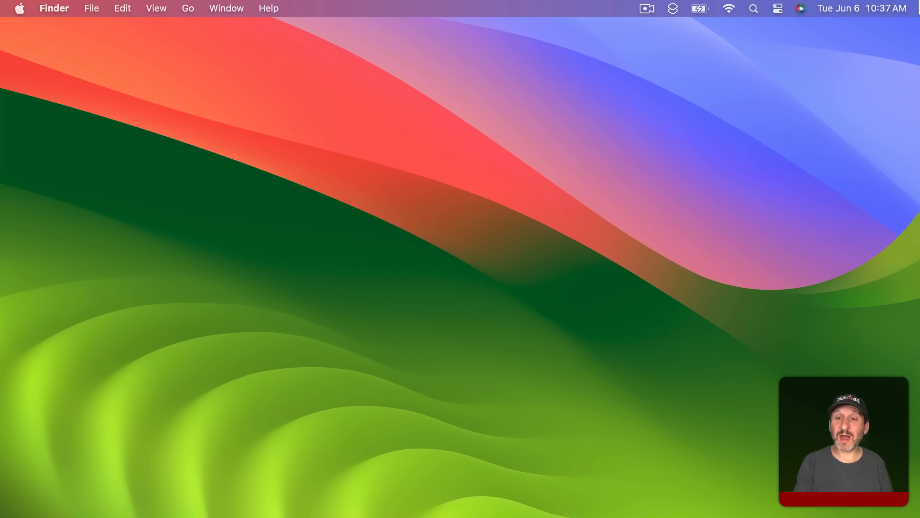
mouse_move(640, 144)
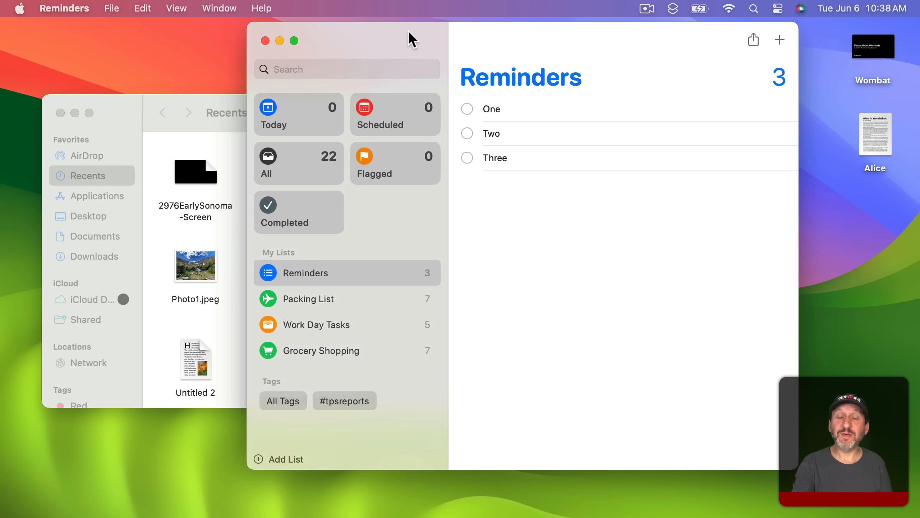
- Clear the windows away with F11 to show the desktop, then restore them
key(F11)
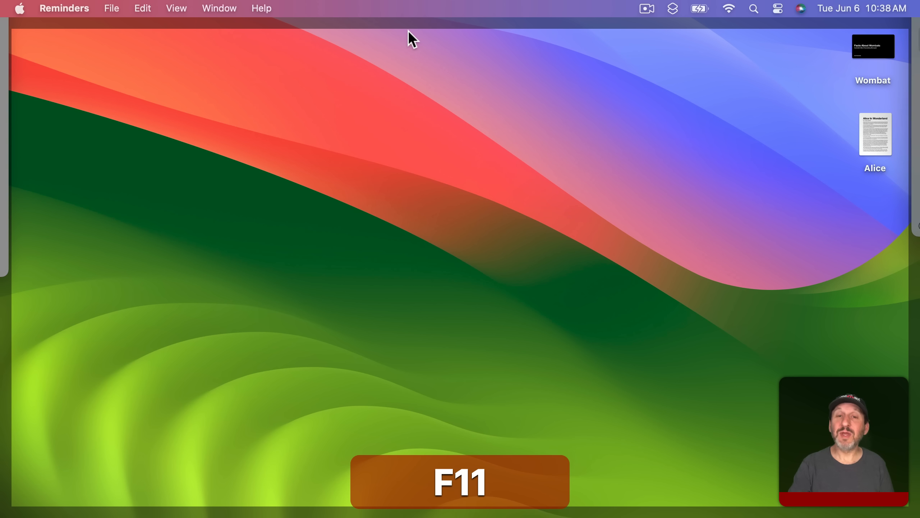
key(F11)
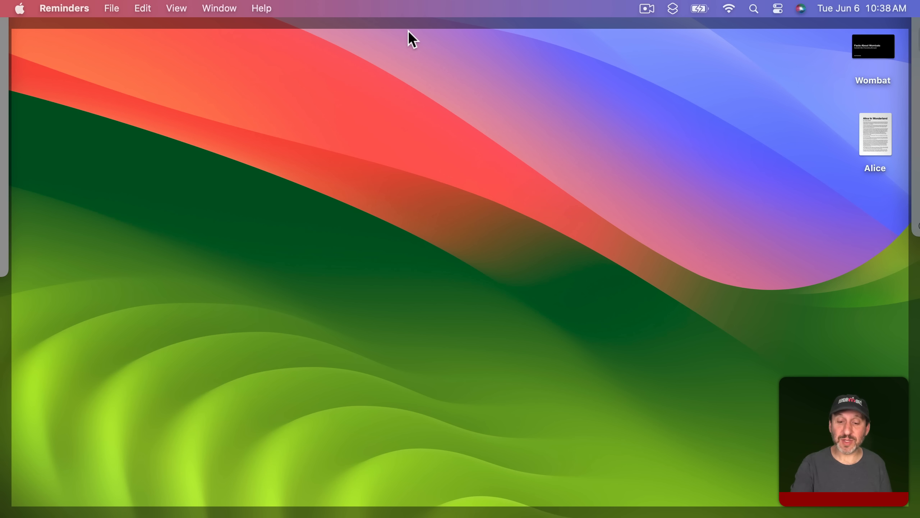
mouse_move(435, 38)
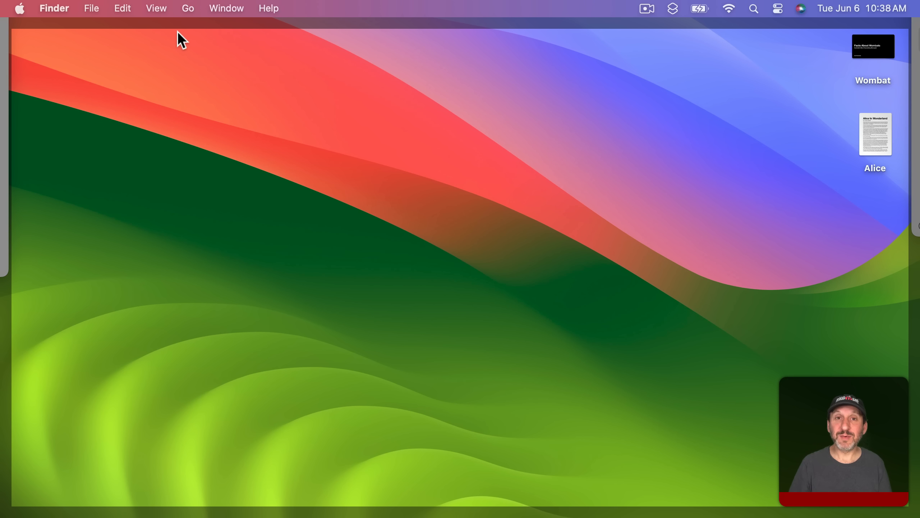
mouse_move(69, 82)
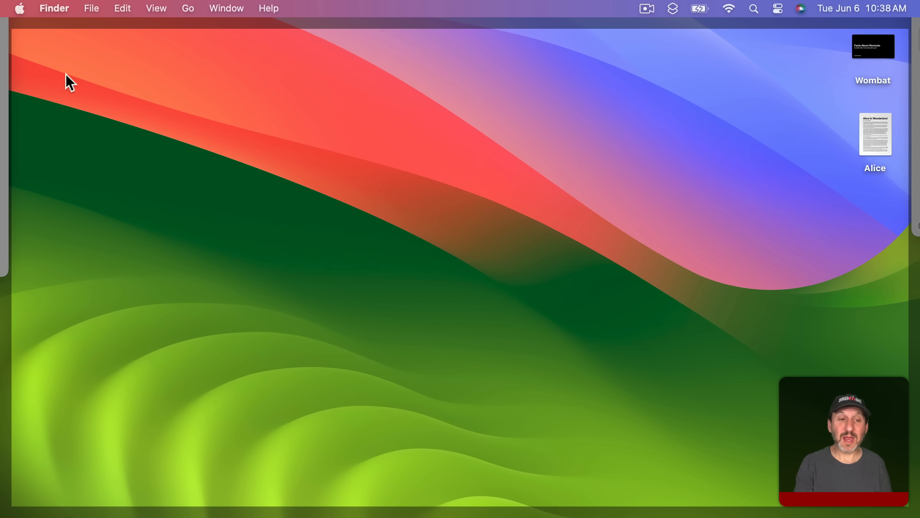
mouse_move(687, 82)
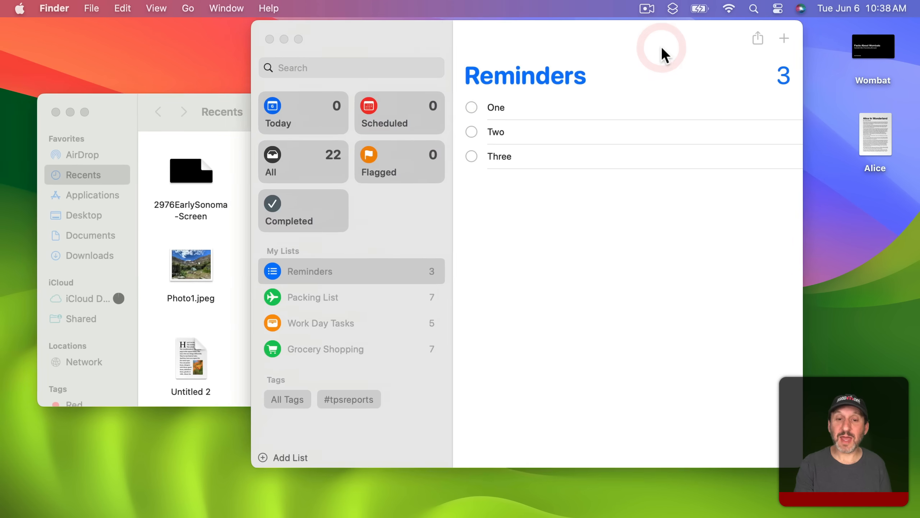
key(F11)
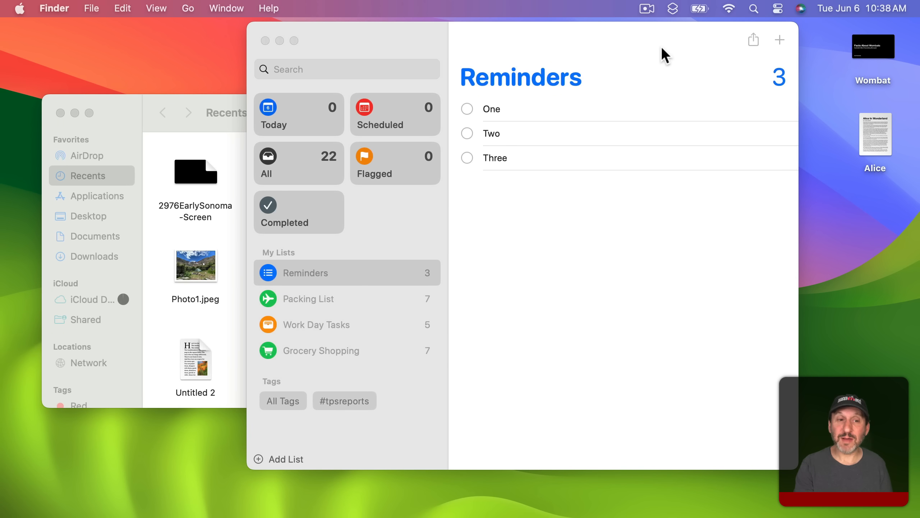
- Go to the Desktop & Dock settings and locate the wallpaper click behaviour option
click(20, 8)
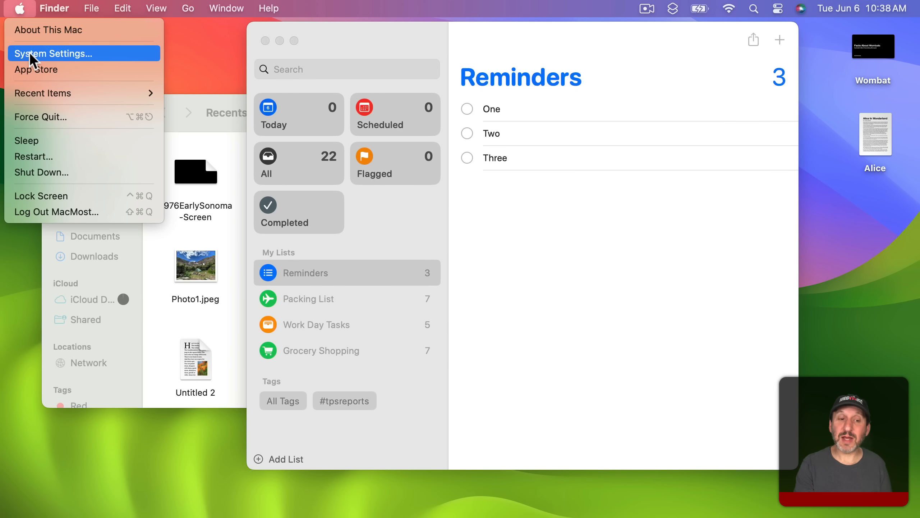
click(54, 53)
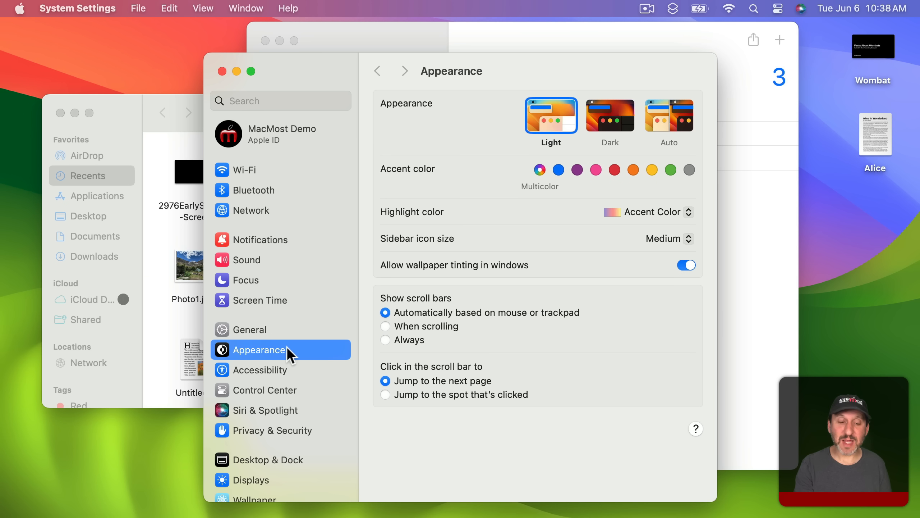
click(268, 460)
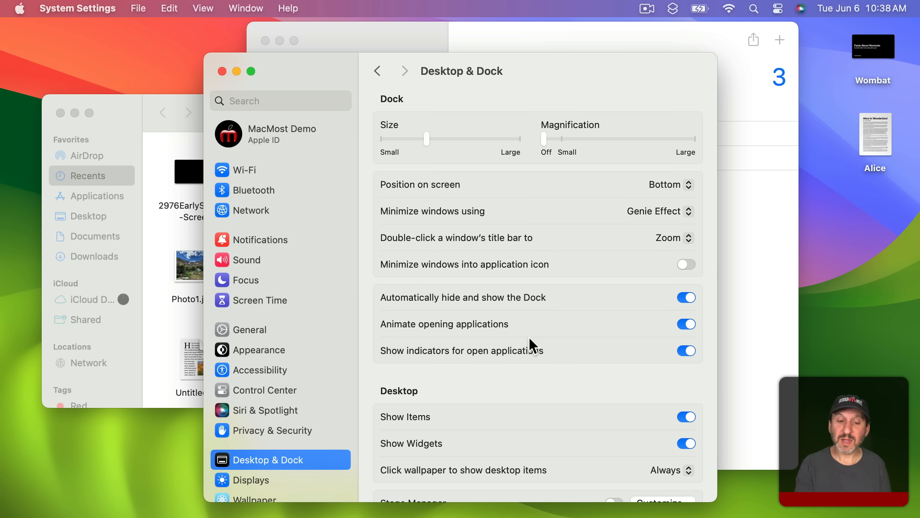
scroll(down, 3)
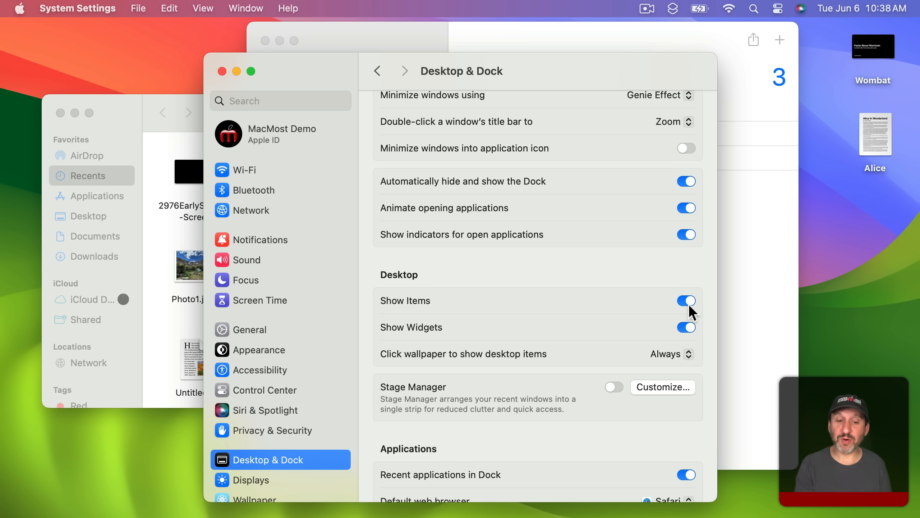
mouse_move(695, 333)
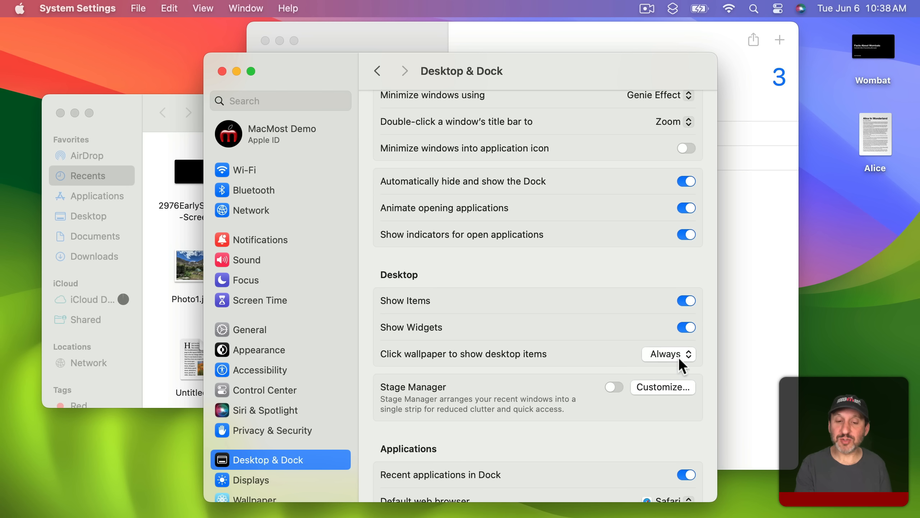
- Pick when clicking the wallpaper reveals desktop items from the pop-up menu
click(669, 353)
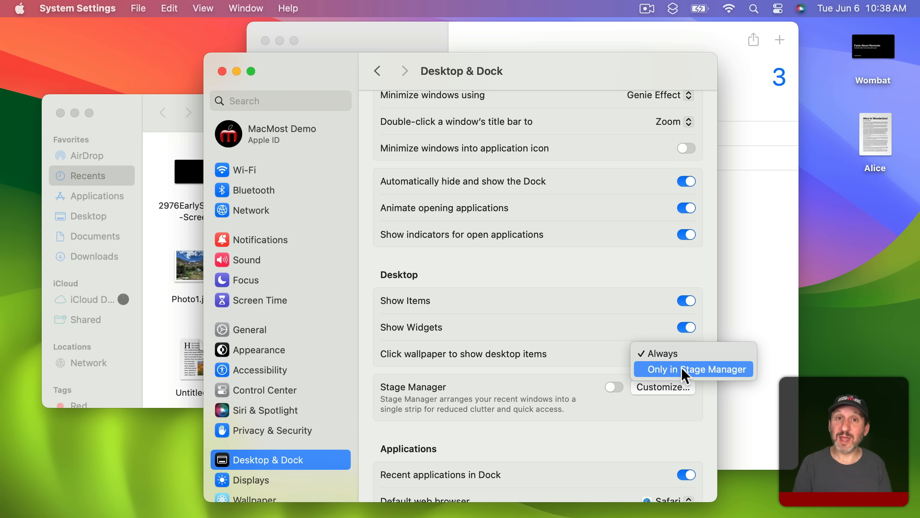
click(694, 369)
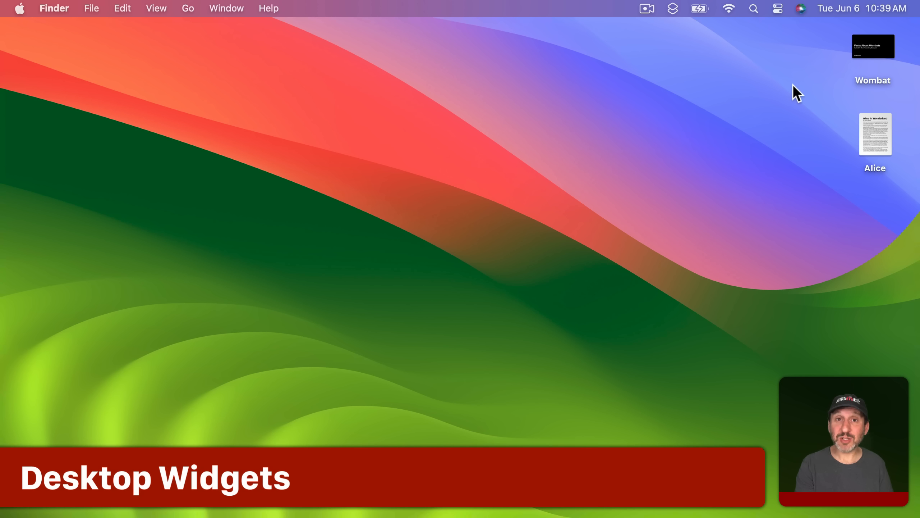
mouse_move(892, 11)
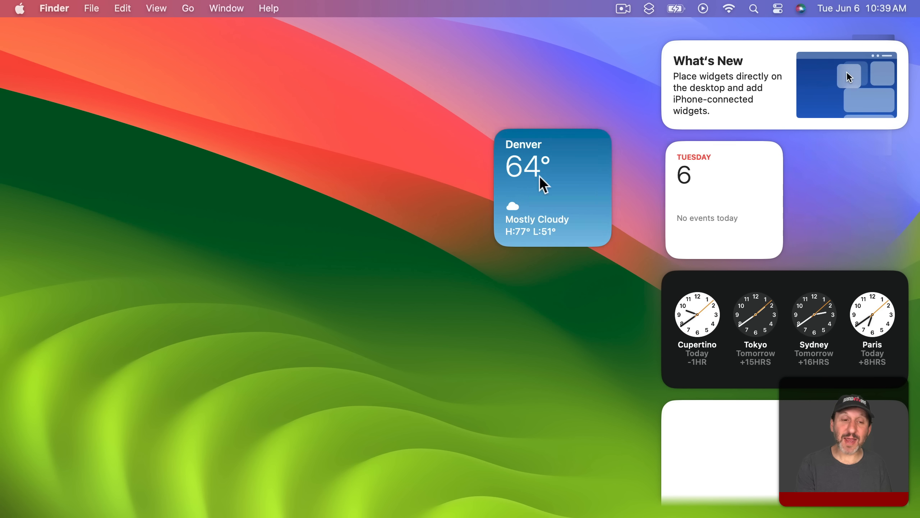
- Drag the Denver weather widget to the top-left and the calendar widget beside it
drag(540, 181, 77, 91)
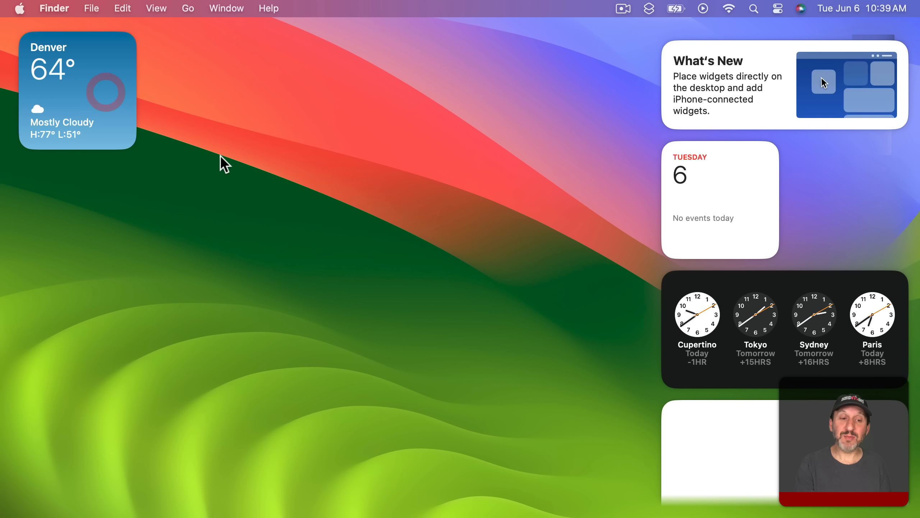
drag(719, 198, 568, 187)
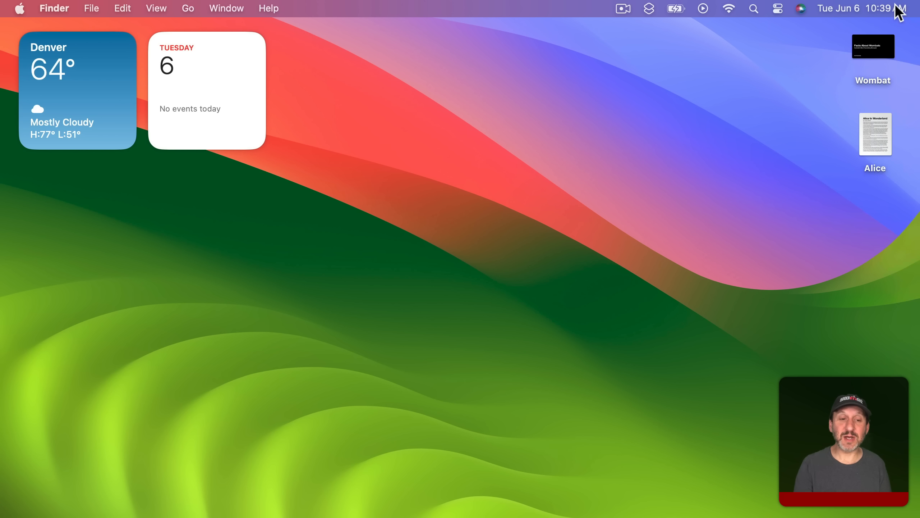
mouse_move(187, 88)
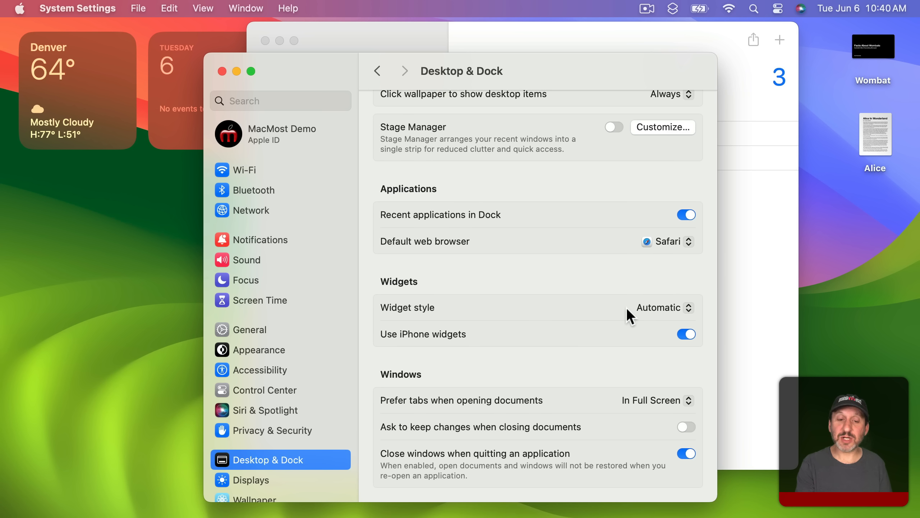
- Show the Widget style choices: Automatic, Monochrome and Full-color
click(663, 307)
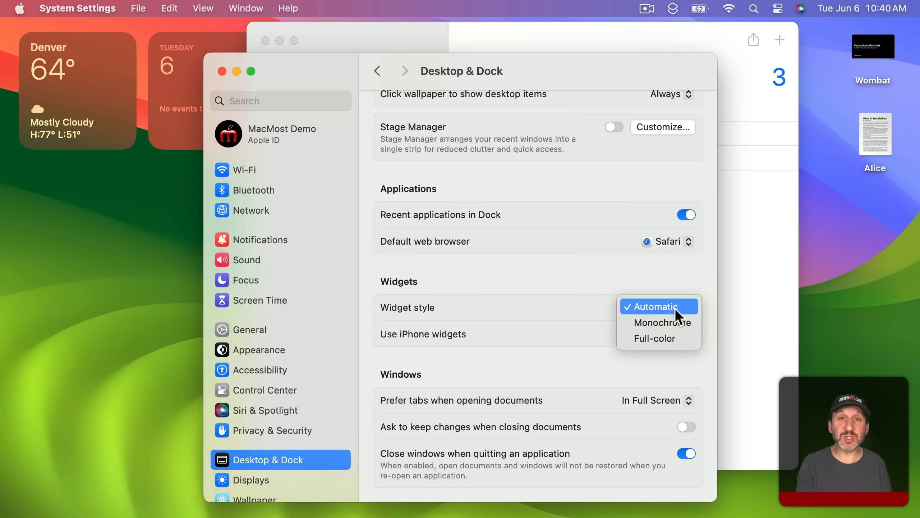
mouse_move(654, 338)
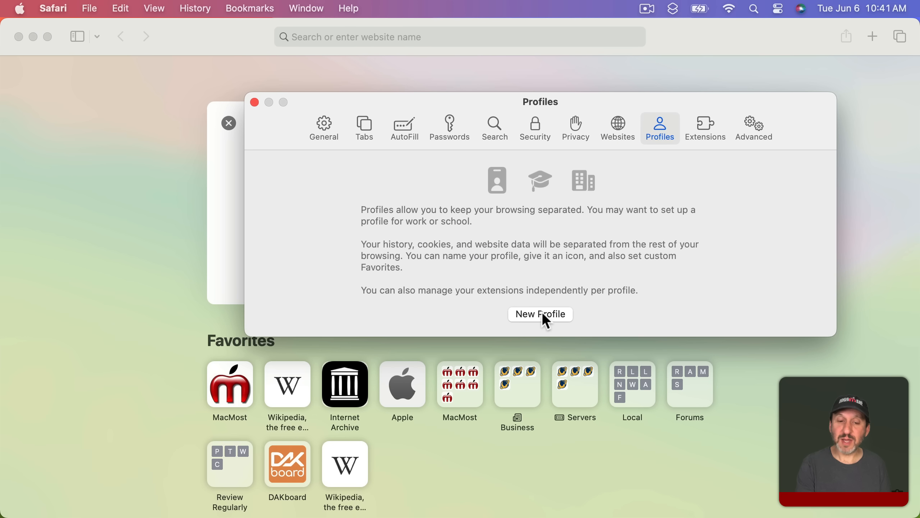
- Start a new profile named Normal that reuses the existing Favorites folder
click(539, 314)
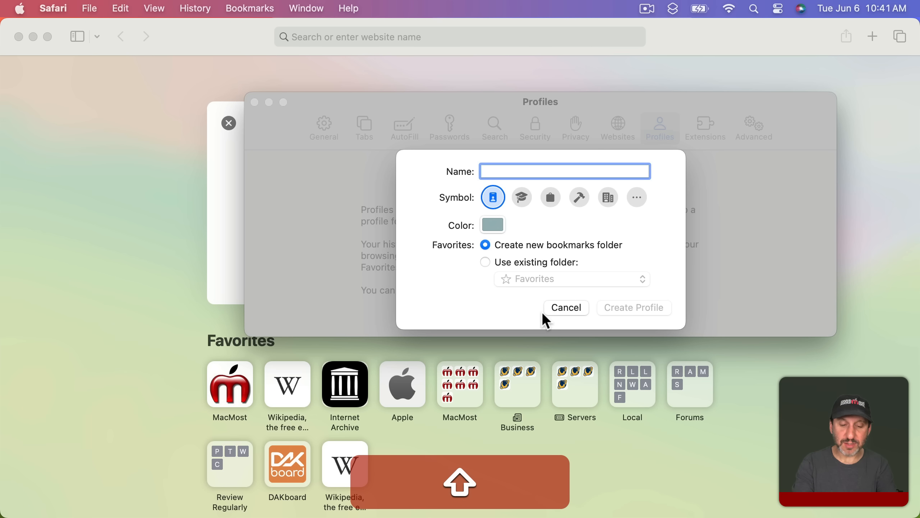
text(Normal)
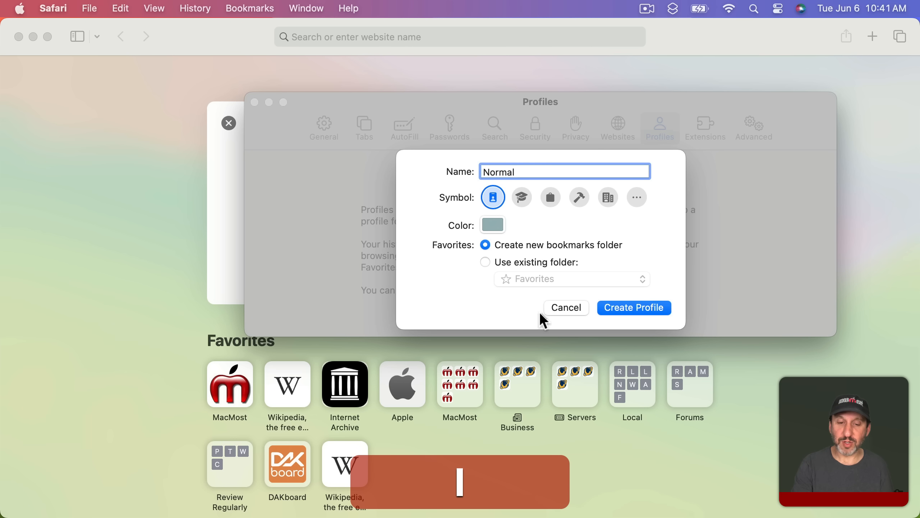
mouse_move(499, 244)
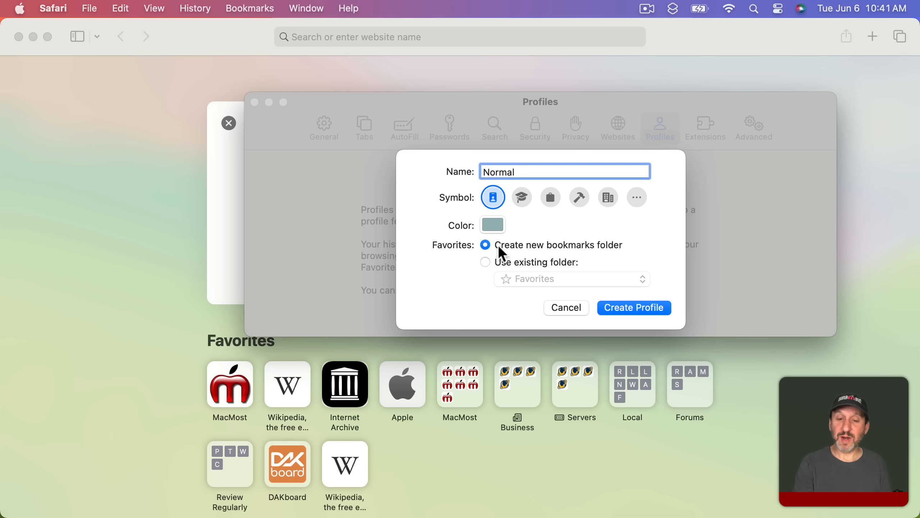
mouse_move(589, 258)
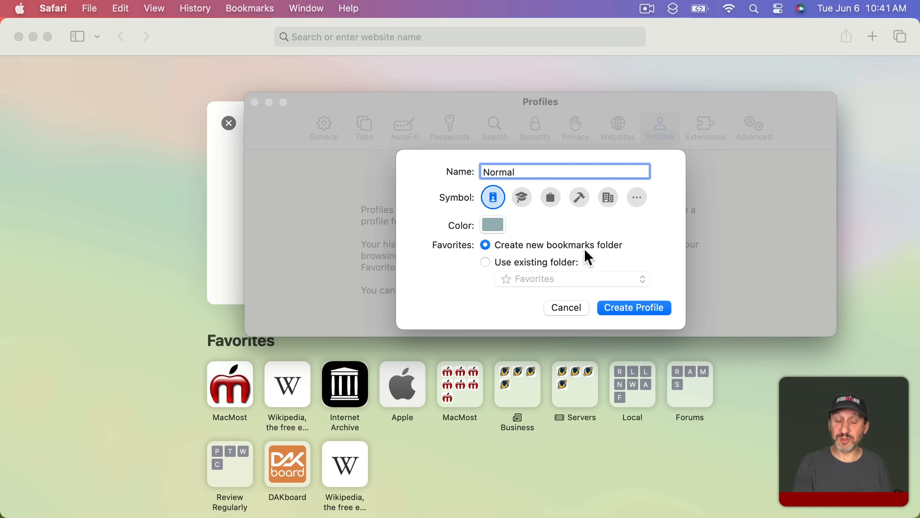
click(485, 262)
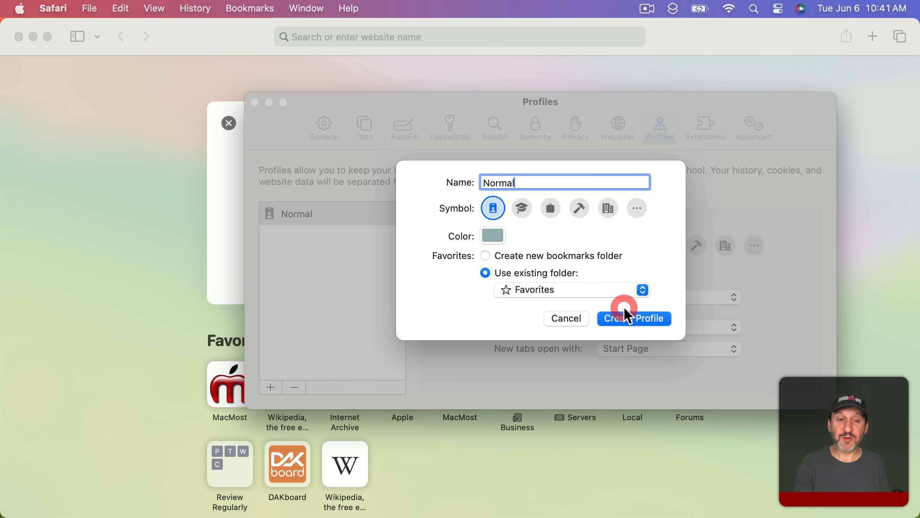
- Create a blue Facebook profile sharing the existing Favorites folder
click(634, 318)
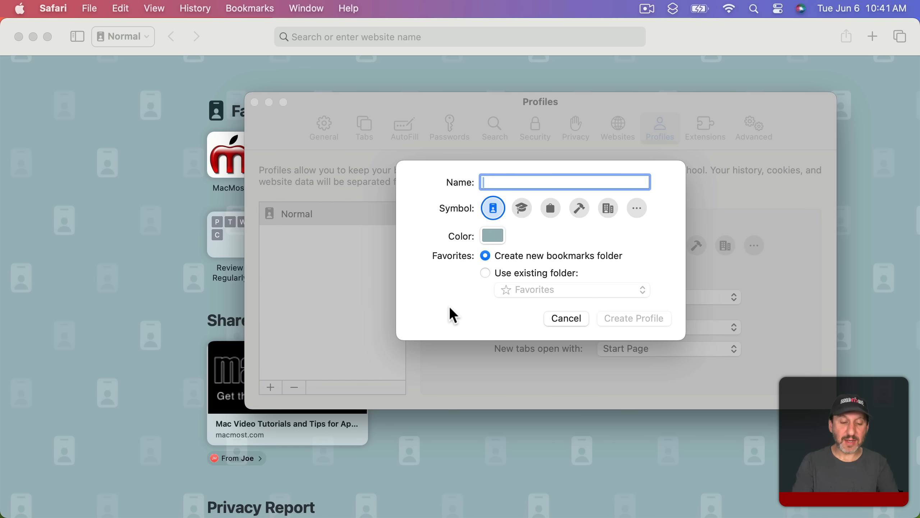
text(Facebook)
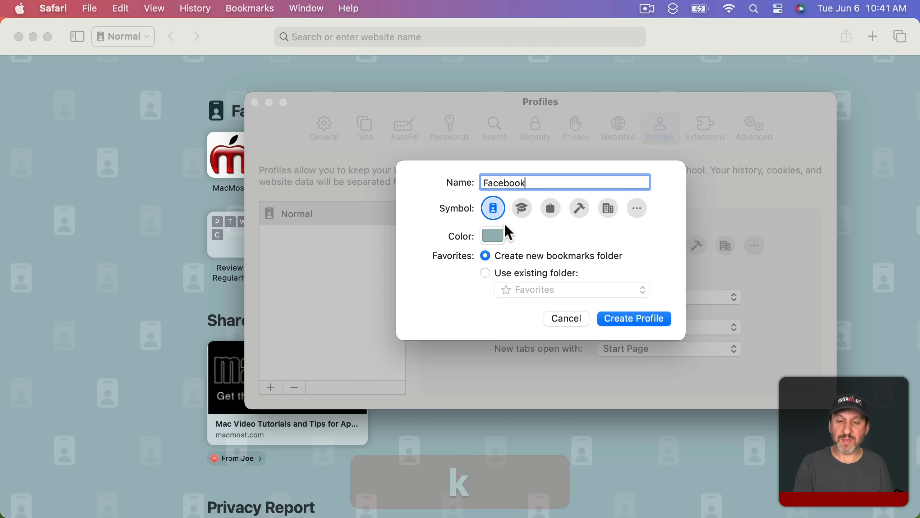
click(492, 236)
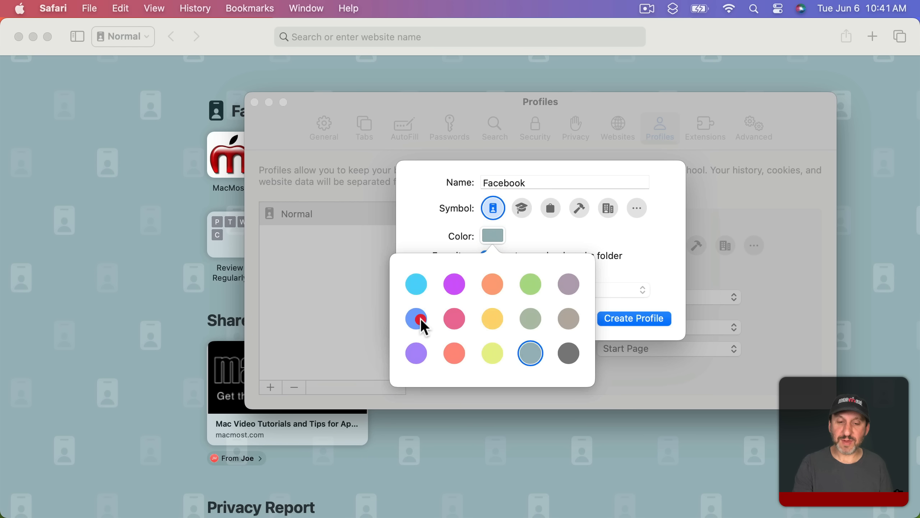
click(416, 318)
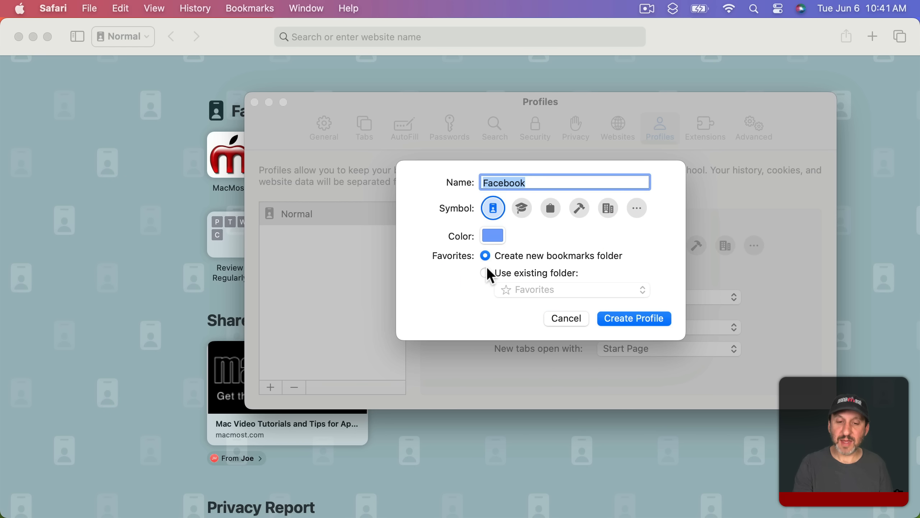
click(485, 273)
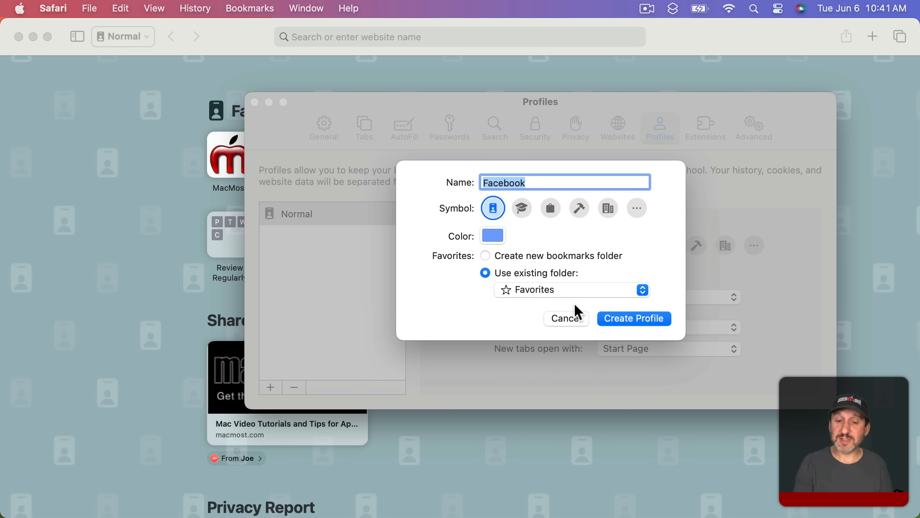
click(634, 318)
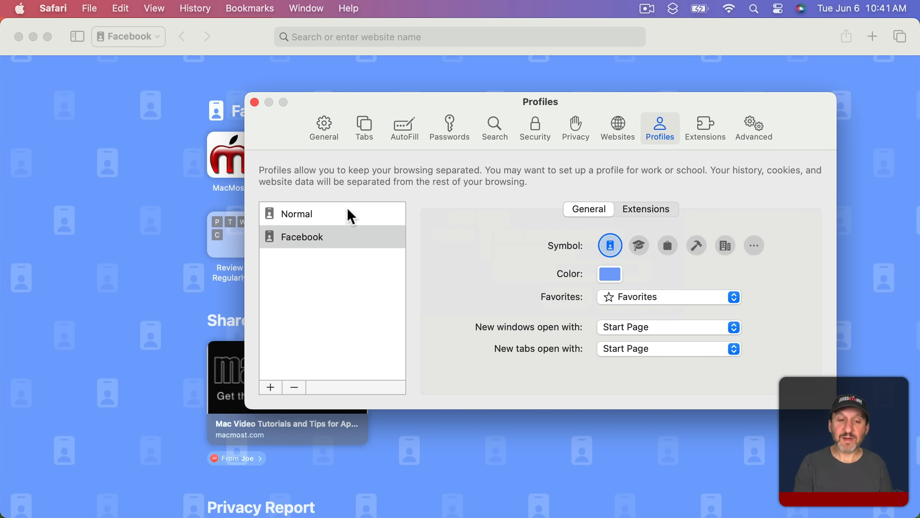
- Open a new Facebook-profile window via File and bring it in front of the Normal window
click(255, 101)
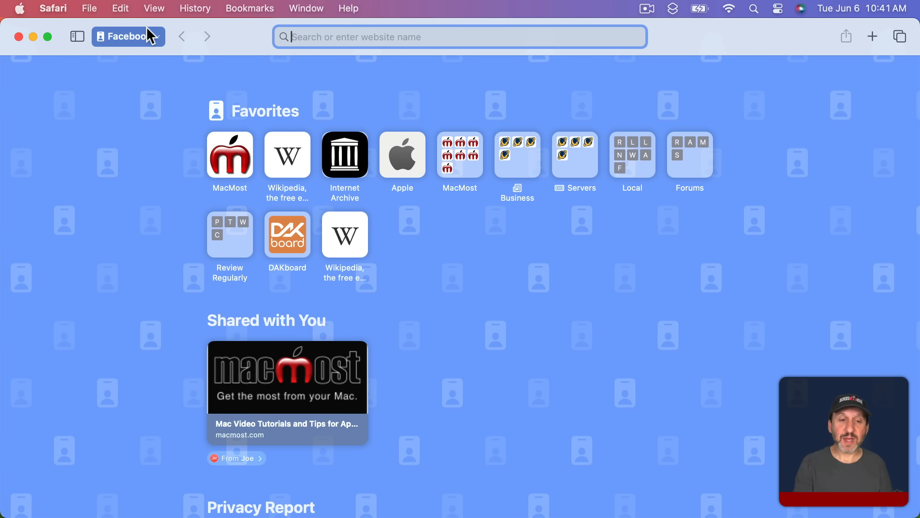
click(89, 8)
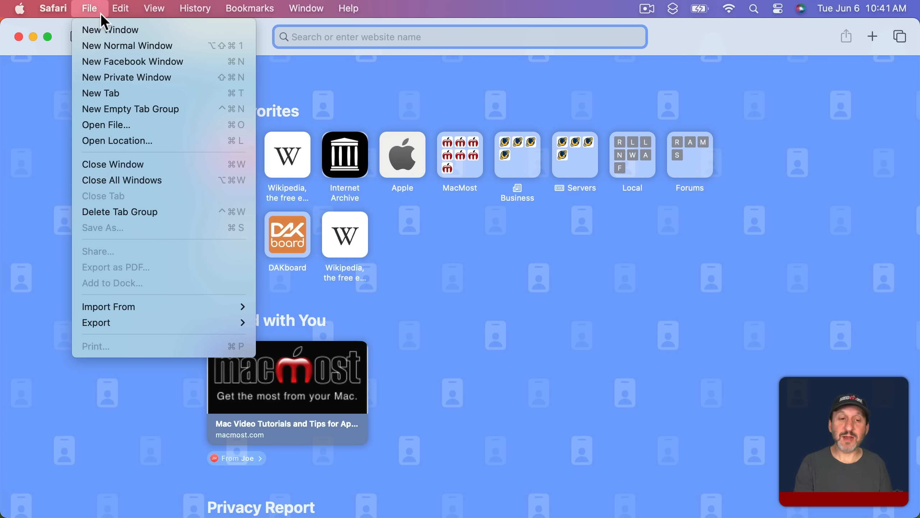
mouse_move(110, 61)
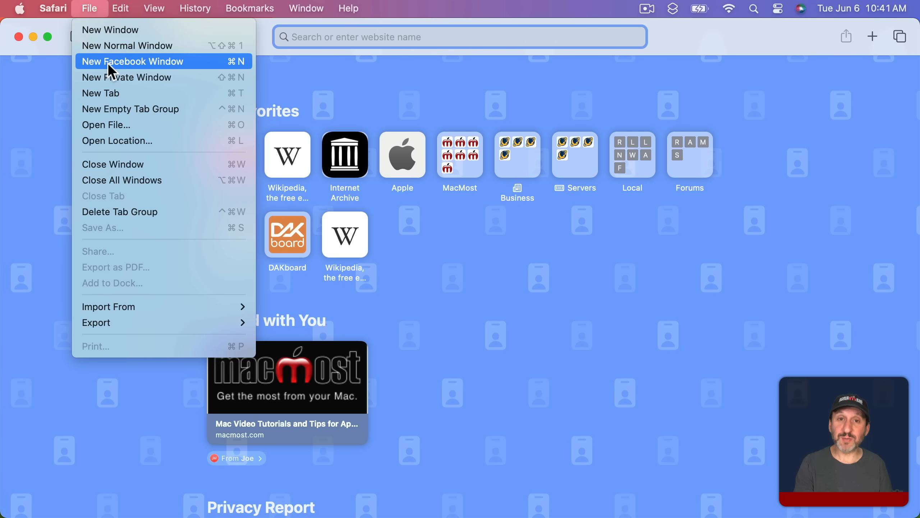
click(132, 61)
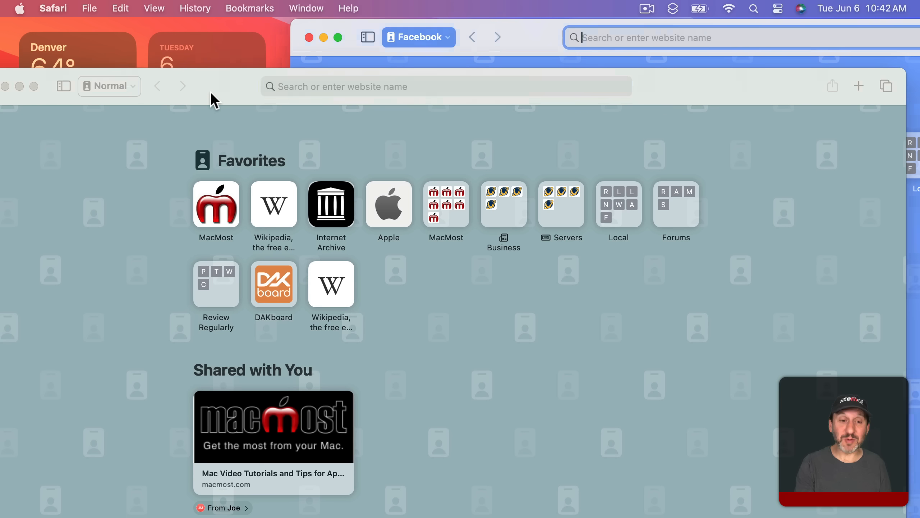
click(446, 87)
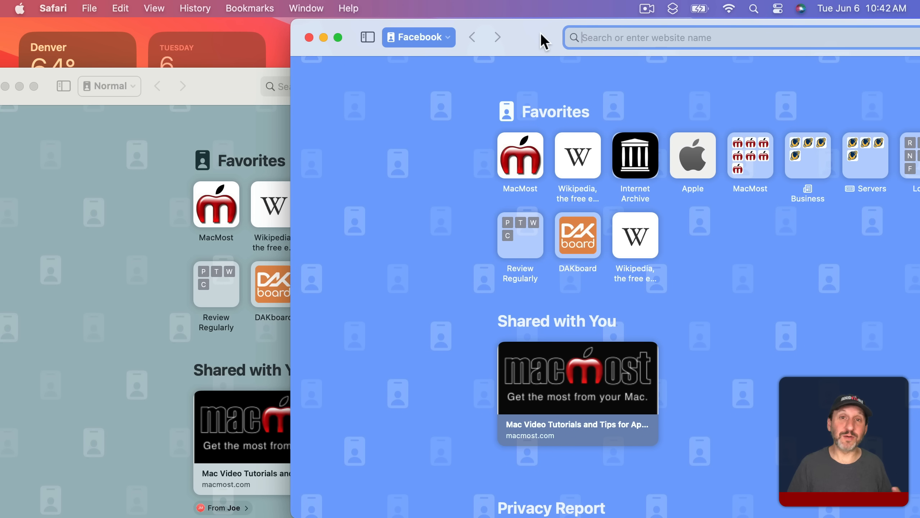
mouse_move(458, 108)
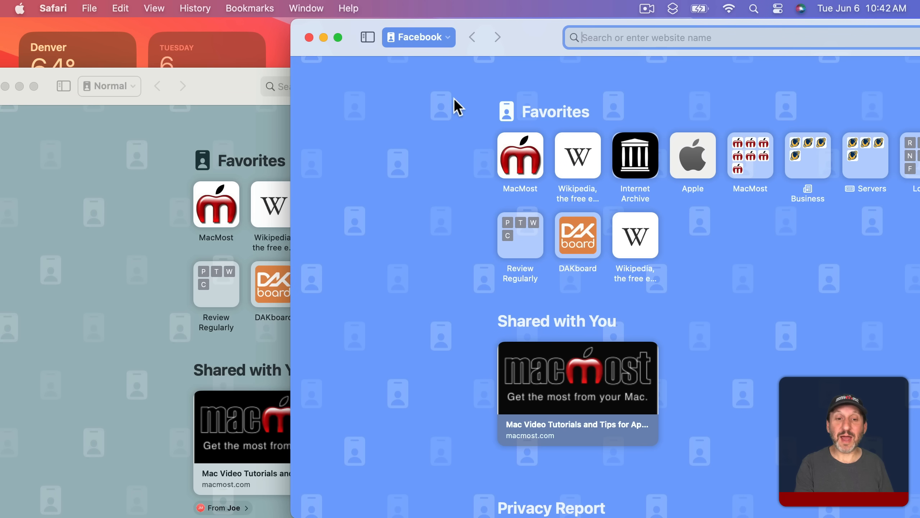
mouse_move(441, 145)
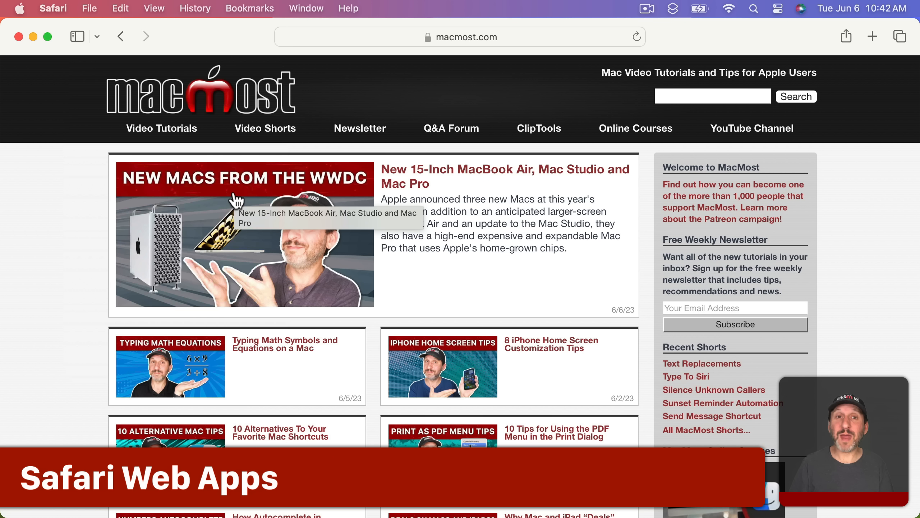
mouse_move(574, 252)
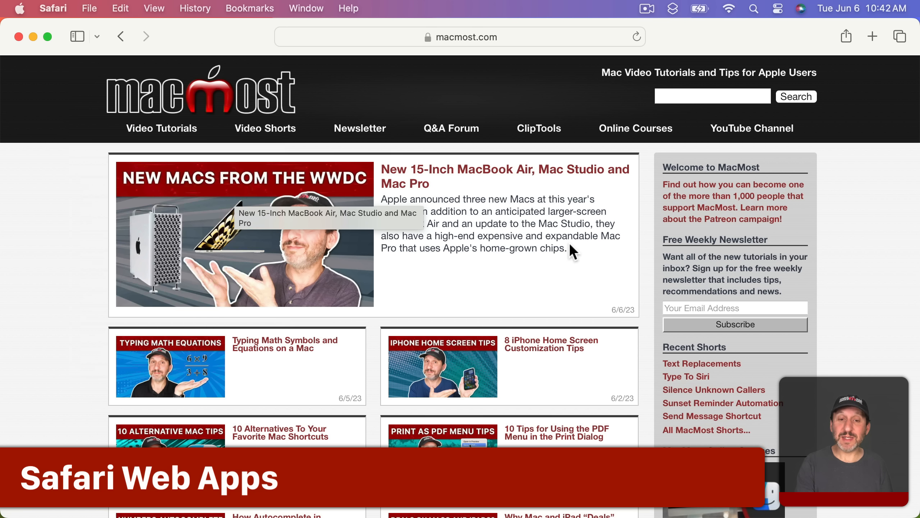
- Use the File menu to close out the MacMost site in Safari
click(89, 8)
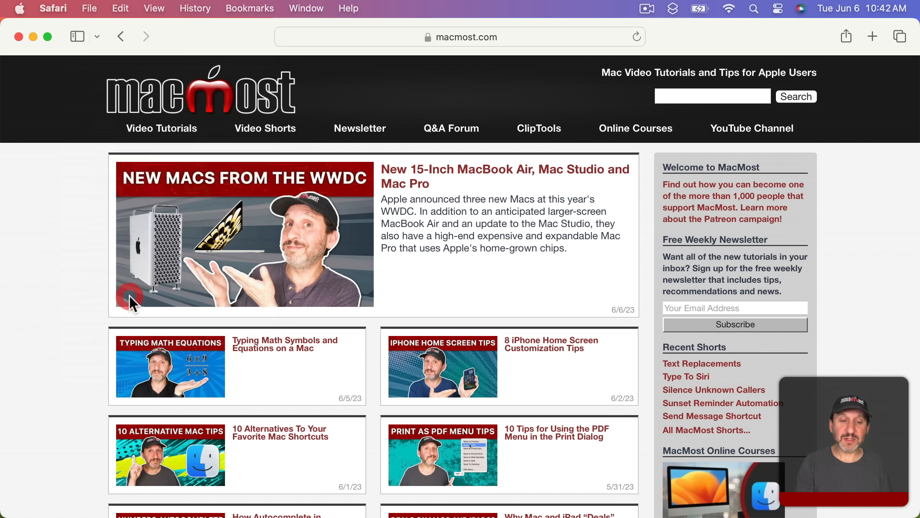
mouse_move(633, 340)
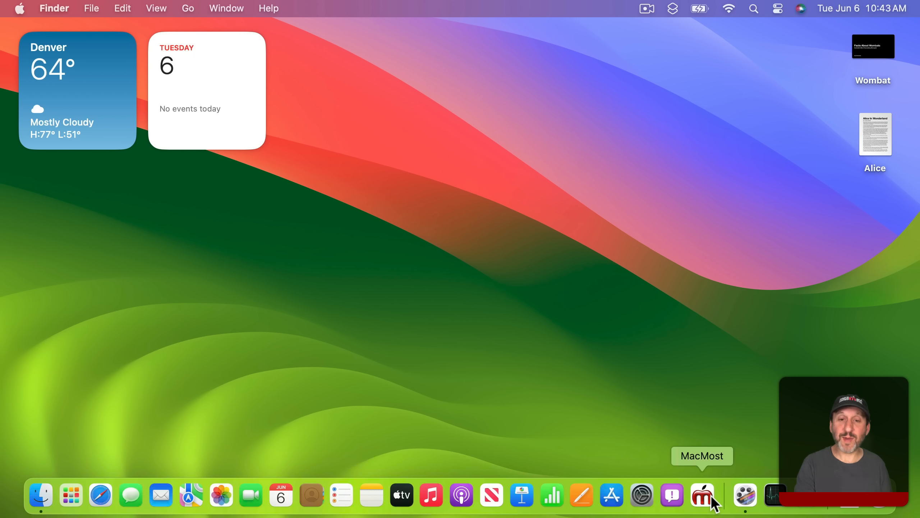
- Launch the MacMost web app from the Dock, check its own app menu, and open the new Macs from WWDC article
click(702, 495)
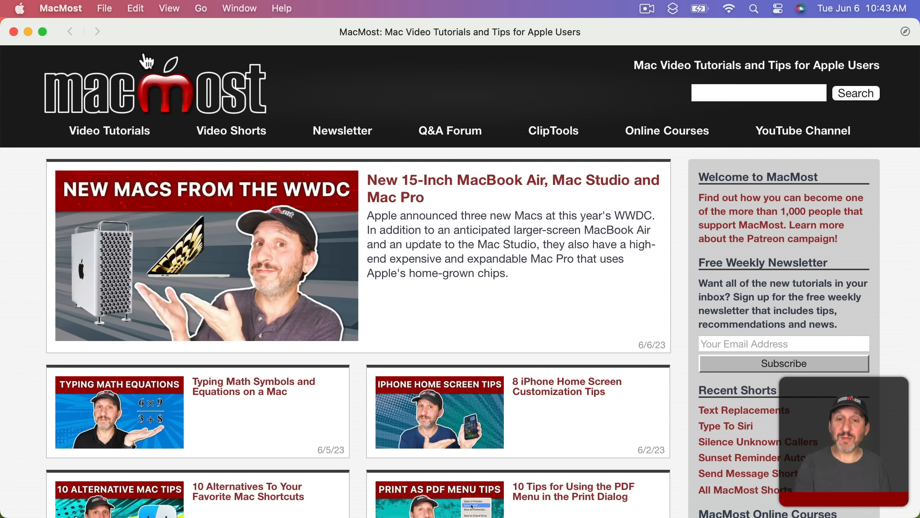
click(60, 8)
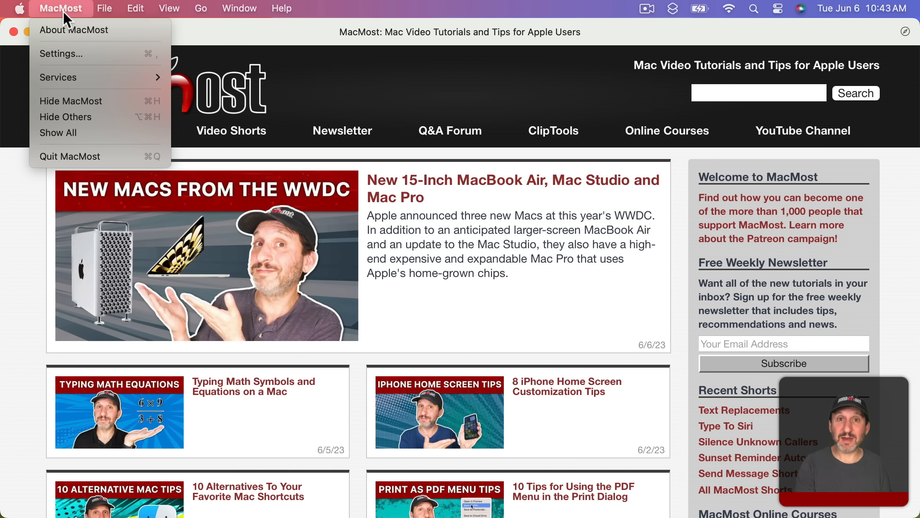
click(637, 68)
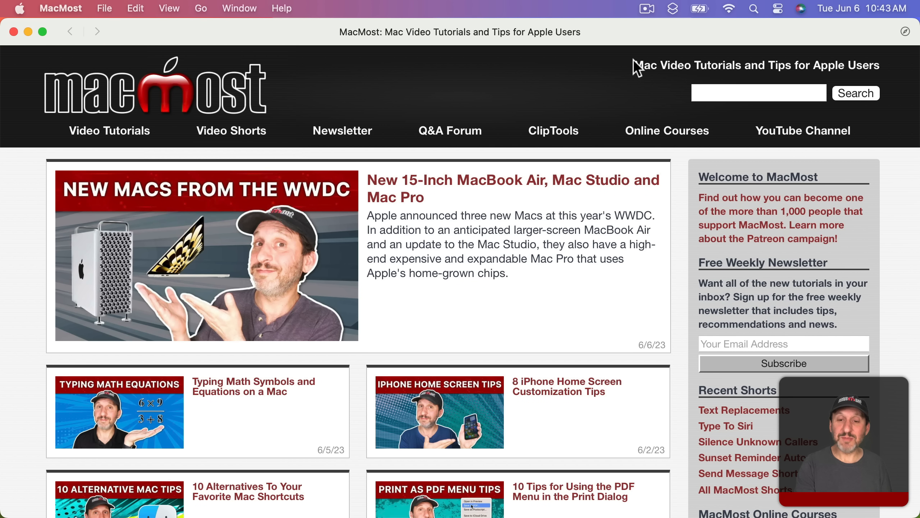
click(414, 180)
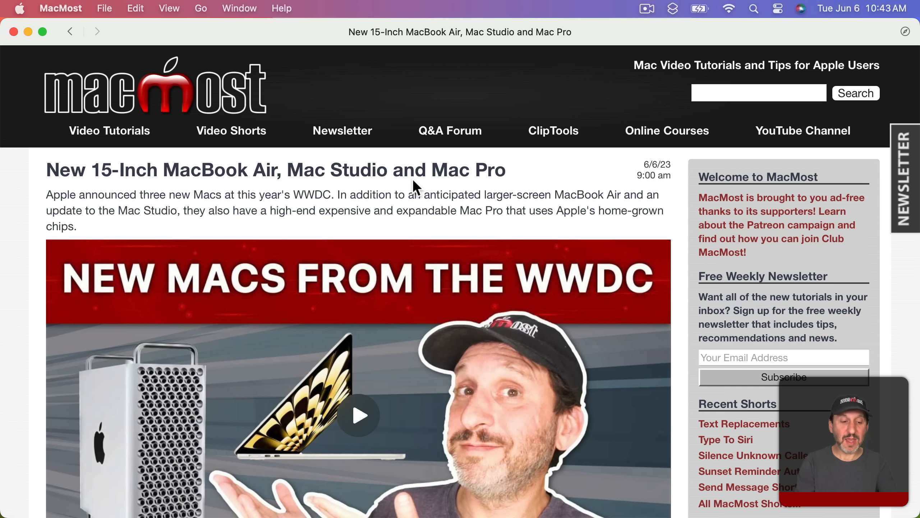
- Switch apps and follow the site's YouTube Channel link from the web app
key(cmd+tab)
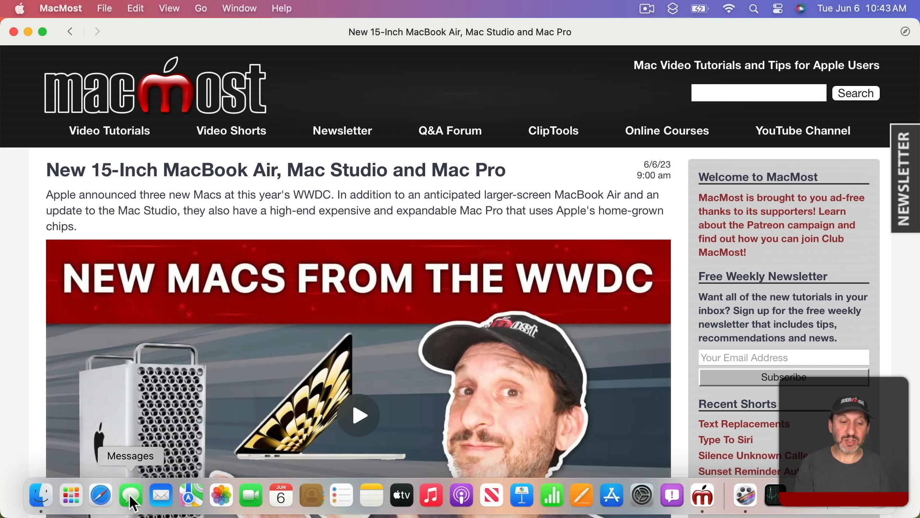
click(100, 496)
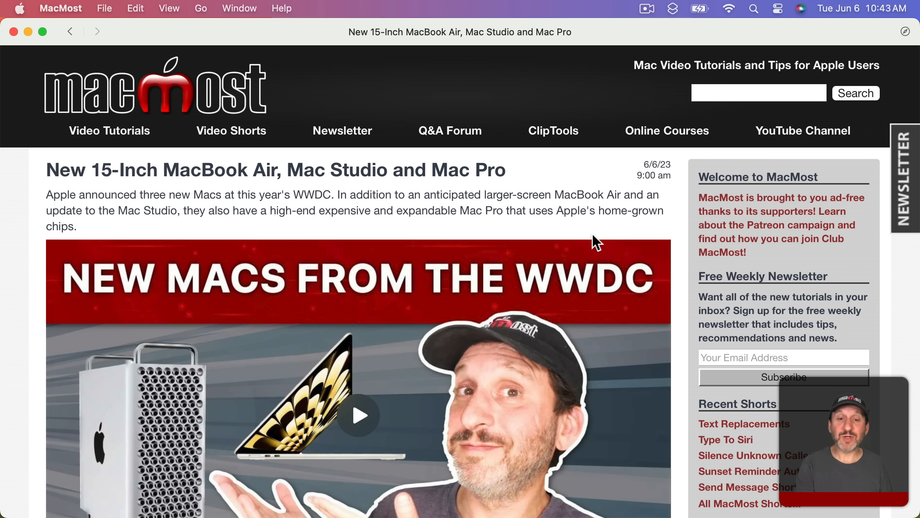
mouse_move(784, 138)
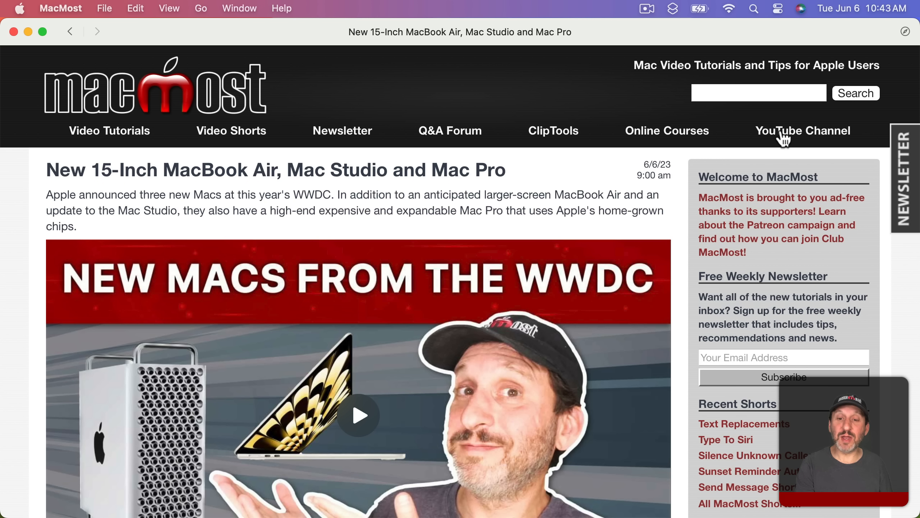
click(802, 130)
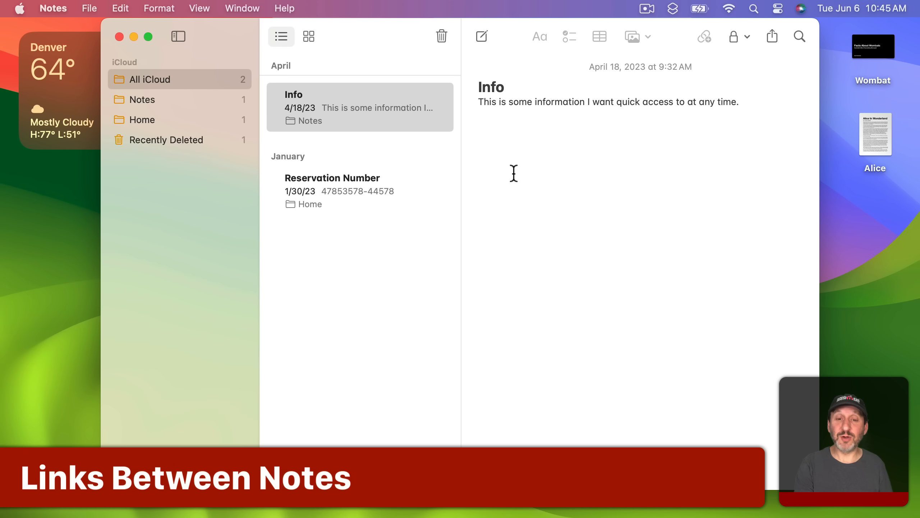
- Add a link on the word 'information' pointing to the Reservation Number note, found by typing 'Re'
right_click(550, 101)
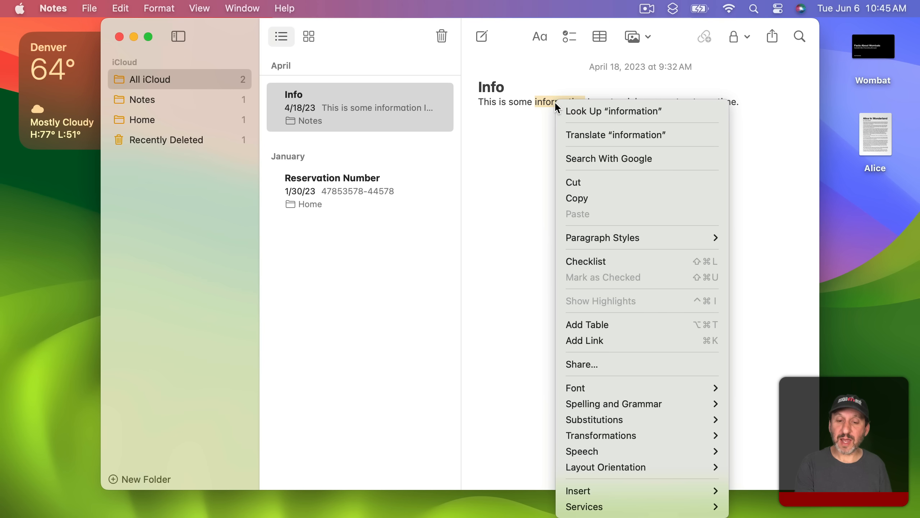
click(585, 340)
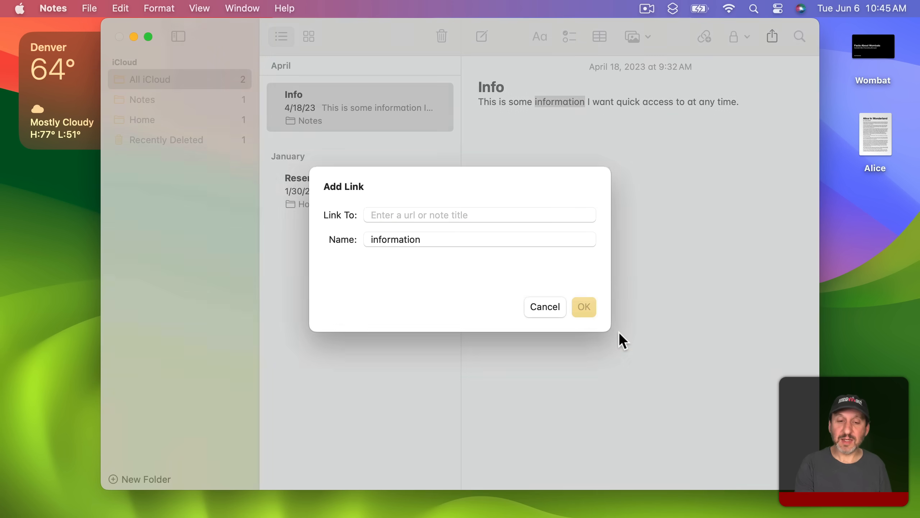
click(478, 215)
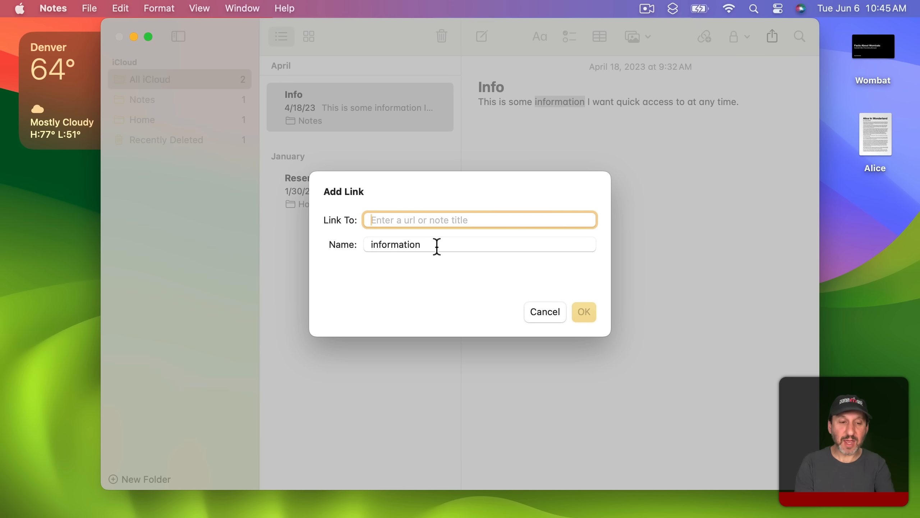
text(Re)
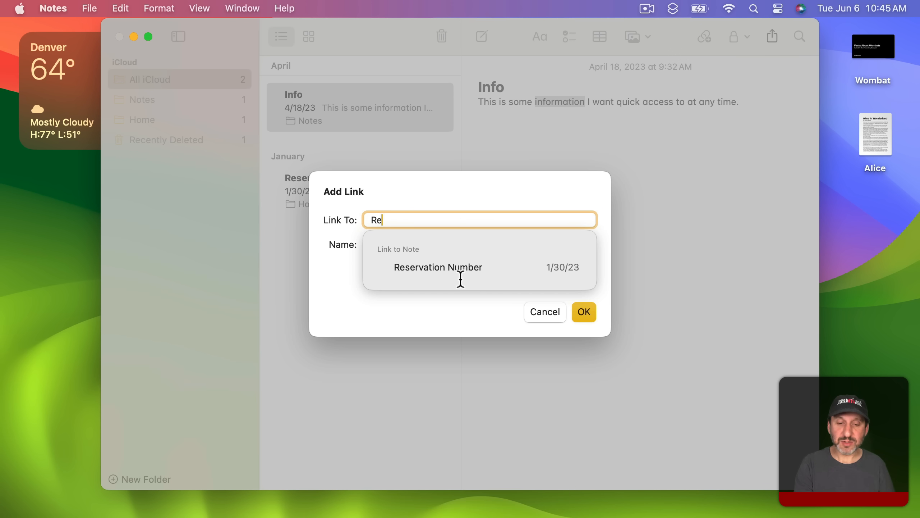
click(437, 266)
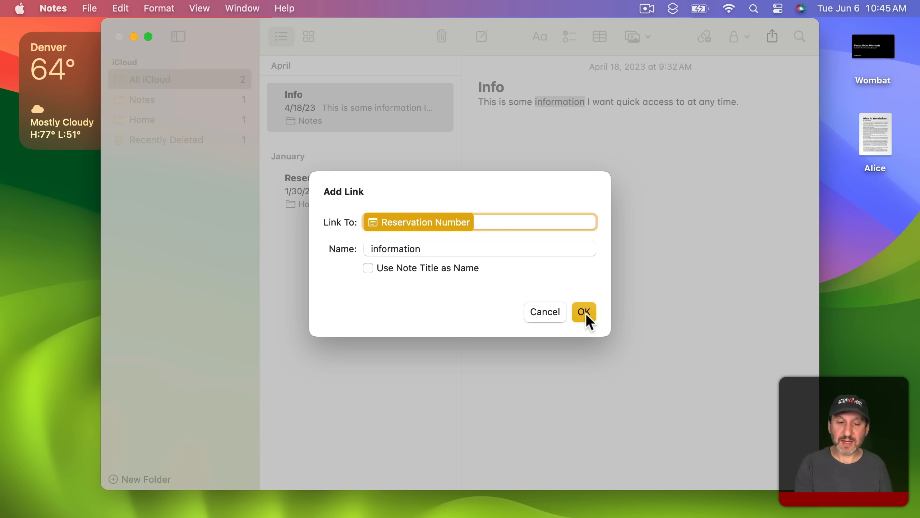
click(582, 311)
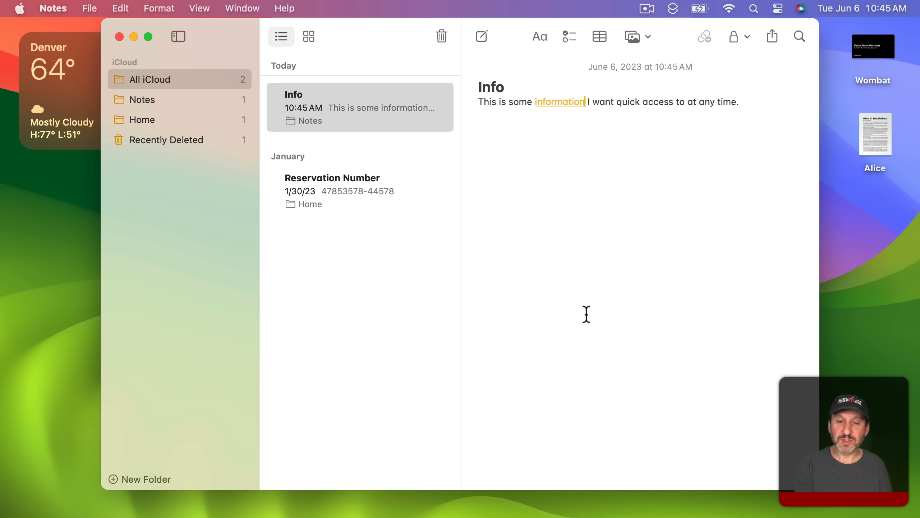
click(332, 190)
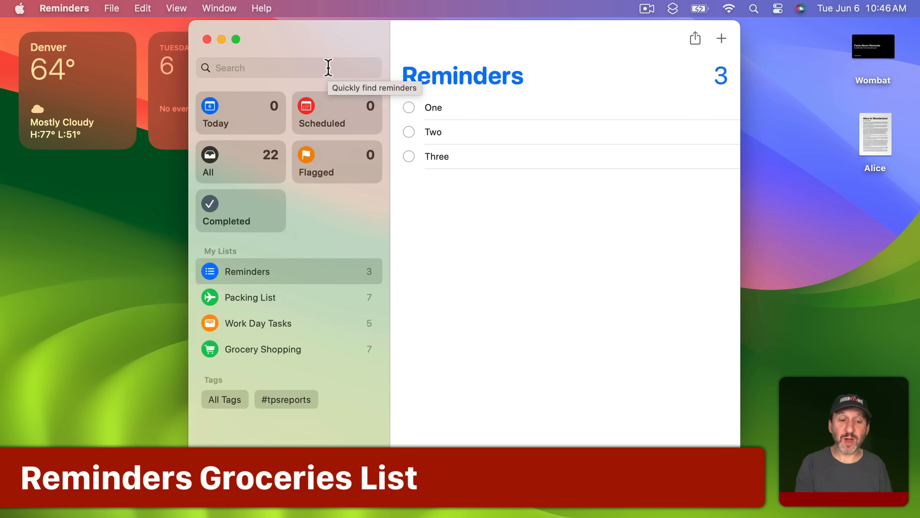
- Create a new Reminders list with its List Type set to Groceries
click(111, 8)
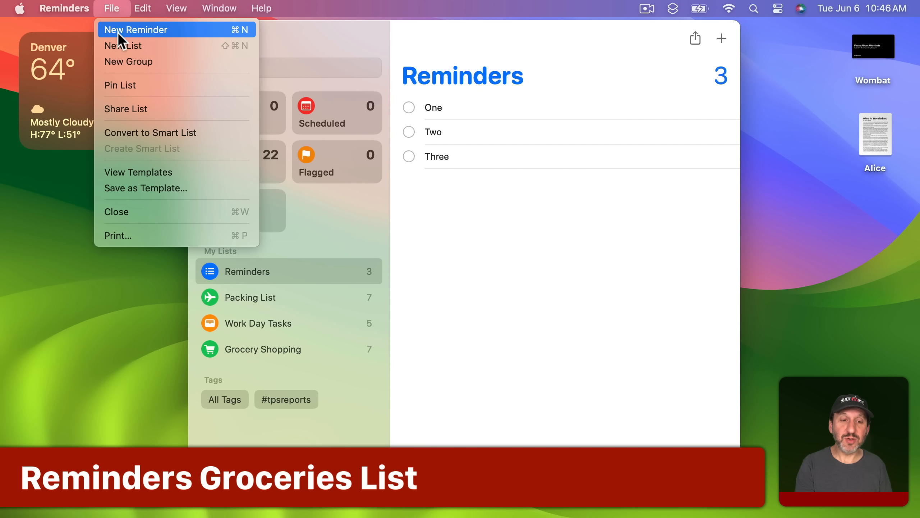
click(123, 46)
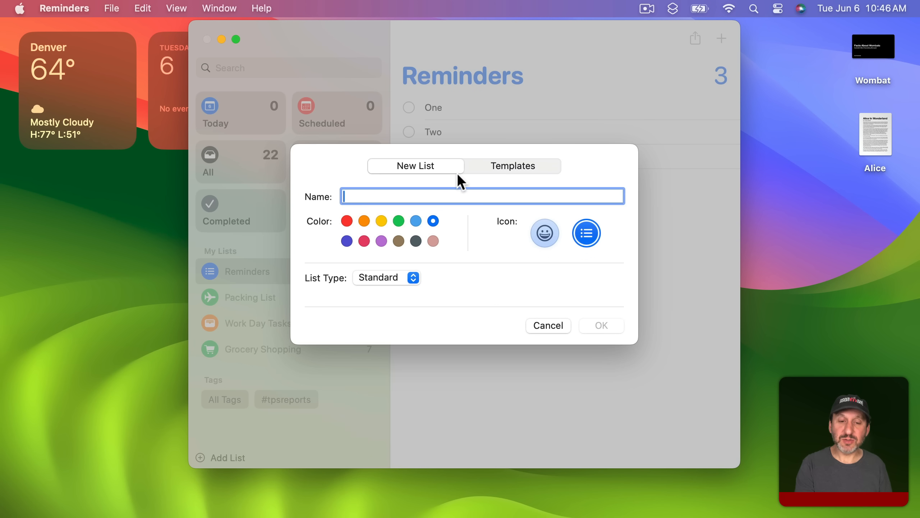
click(386, 277)
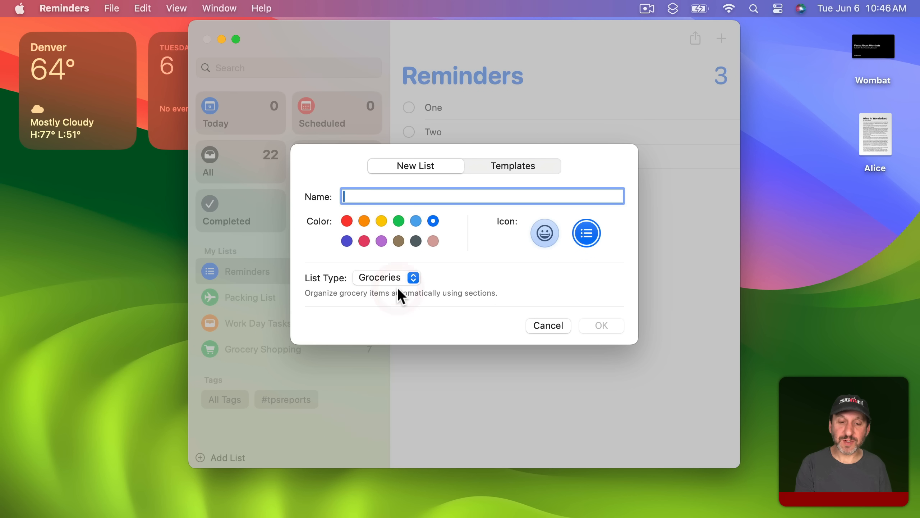
click(600, 325)
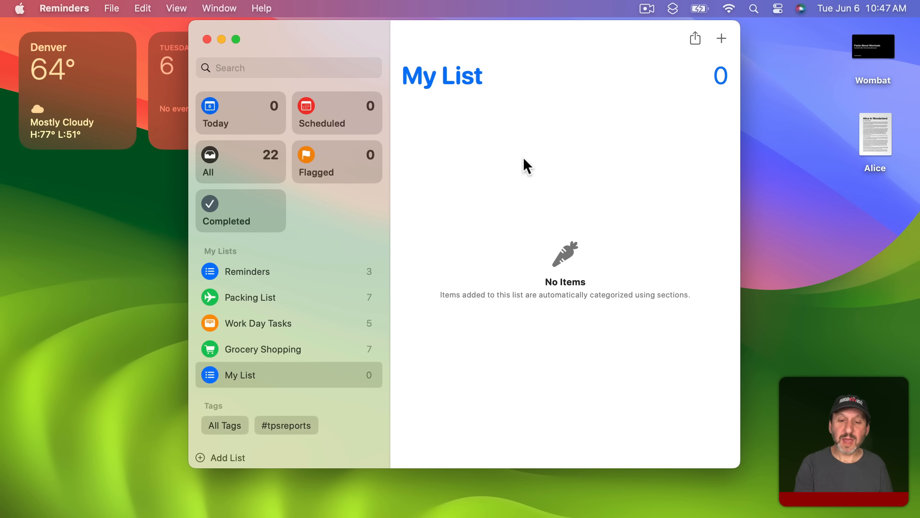
- Add Milk, Ice Cream and Bread so they sort into Dairy, Frozen Foods and Breads sections
click(721, 39)
text(Milk)
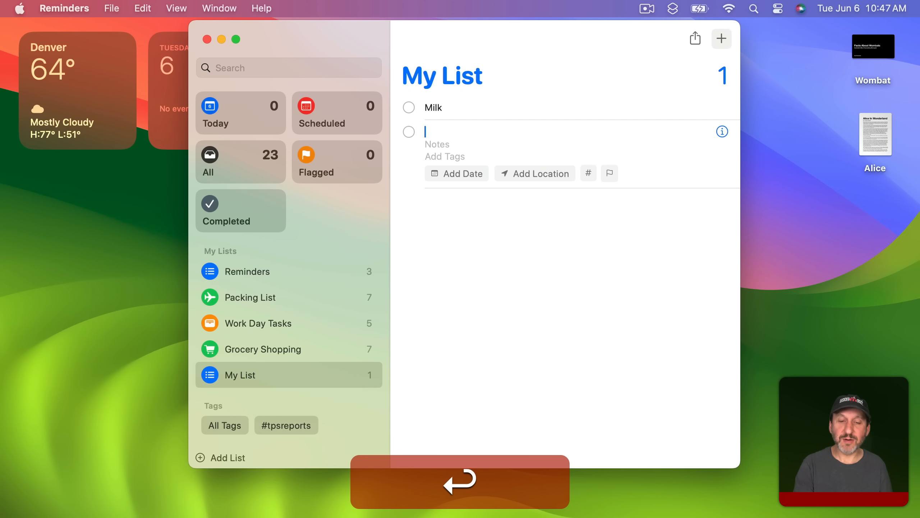
text(Ice Cream)
text(Bread)
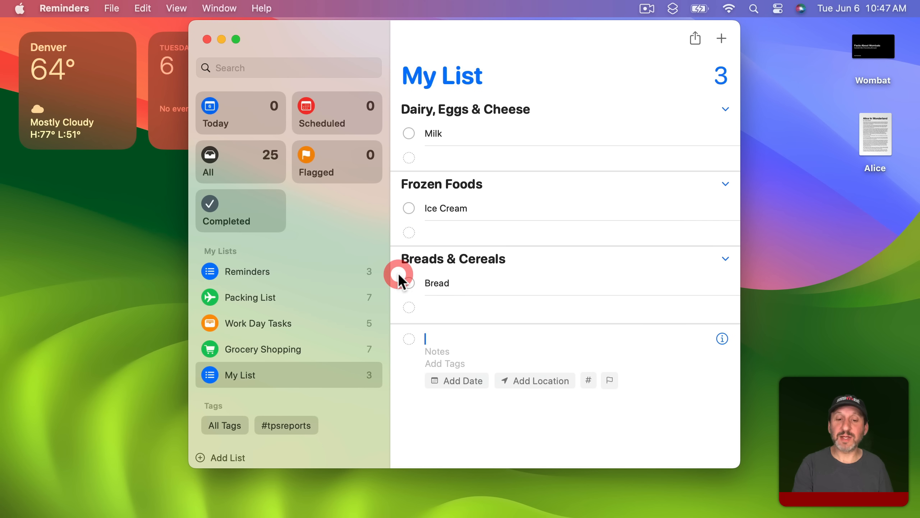
click(111, 8)
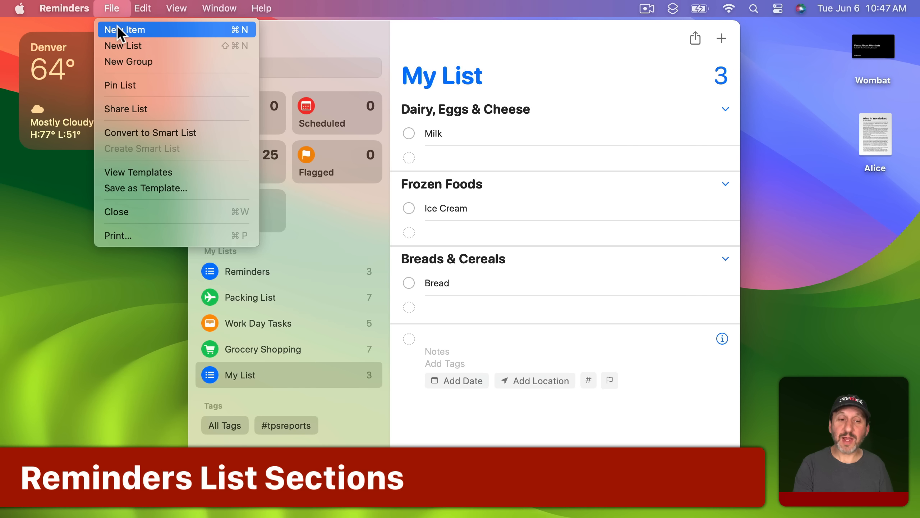
- Create the Test list and add reminders One, Two and Three to it
click(123, 45)
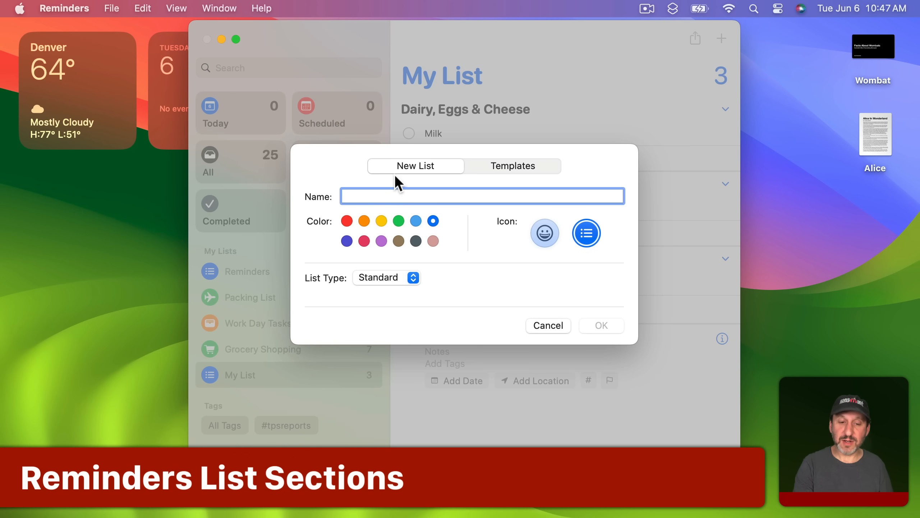
click(600, 325)
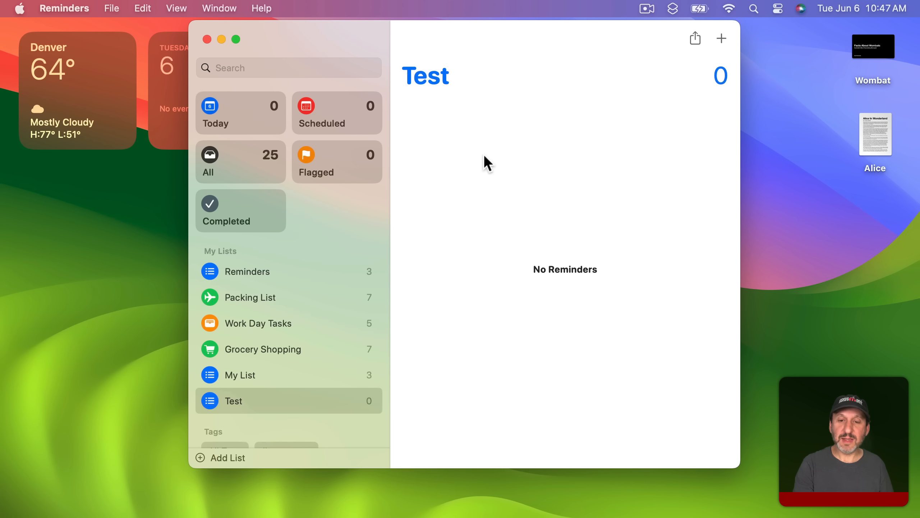
text(One)
text(Three)
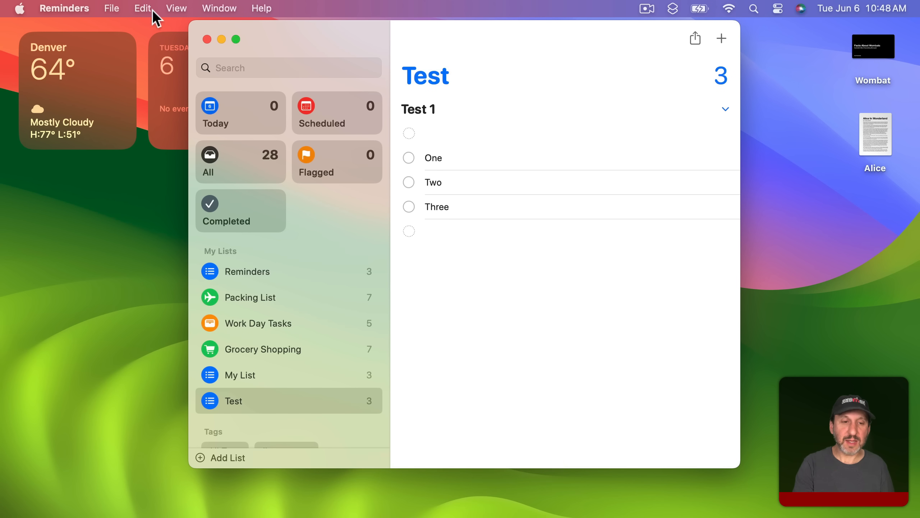
- Insert a new section named 'Test 2' into the Test list
click(143, 8)
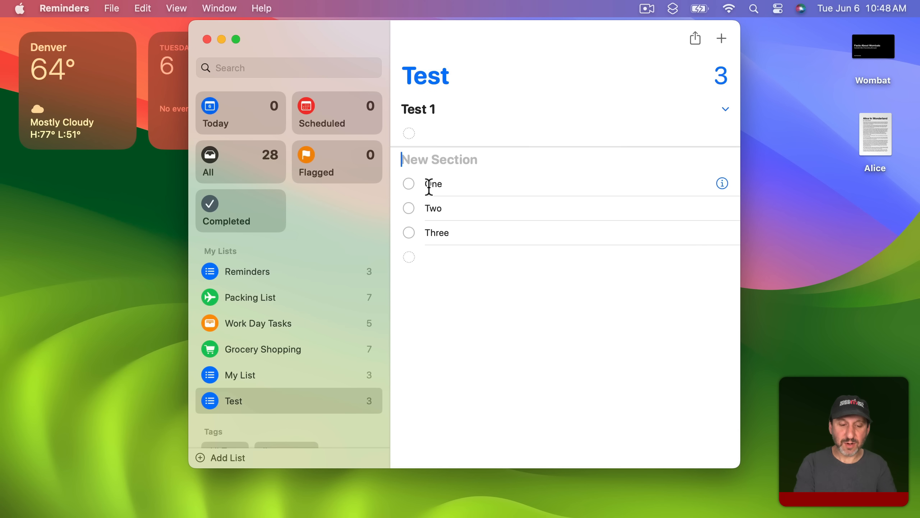
text(Test 2)
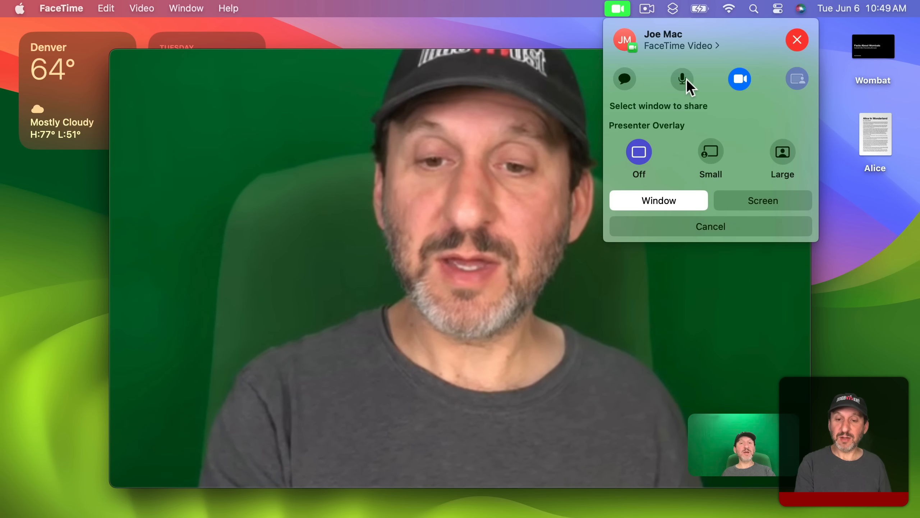
- Share the whole screen with the small presenter overlay moved higher, then switch to the large overlay
click(658, 200)
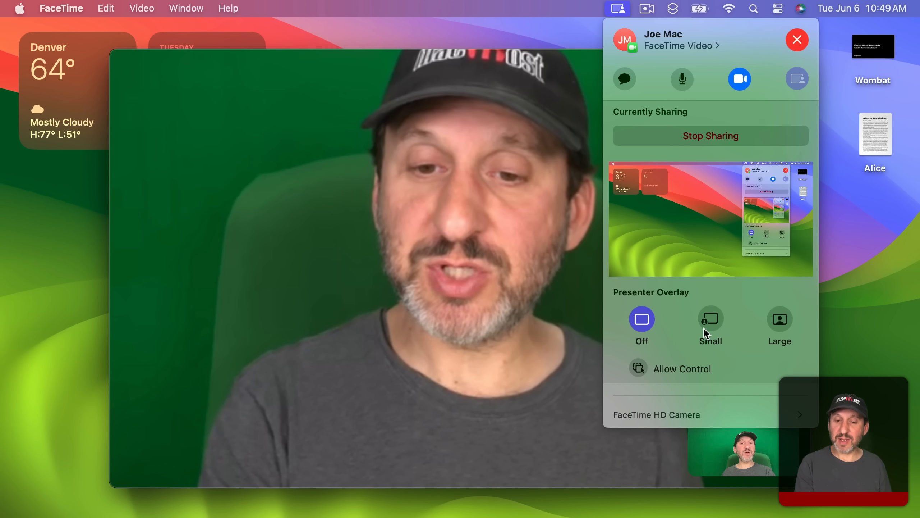
click(711, 318)
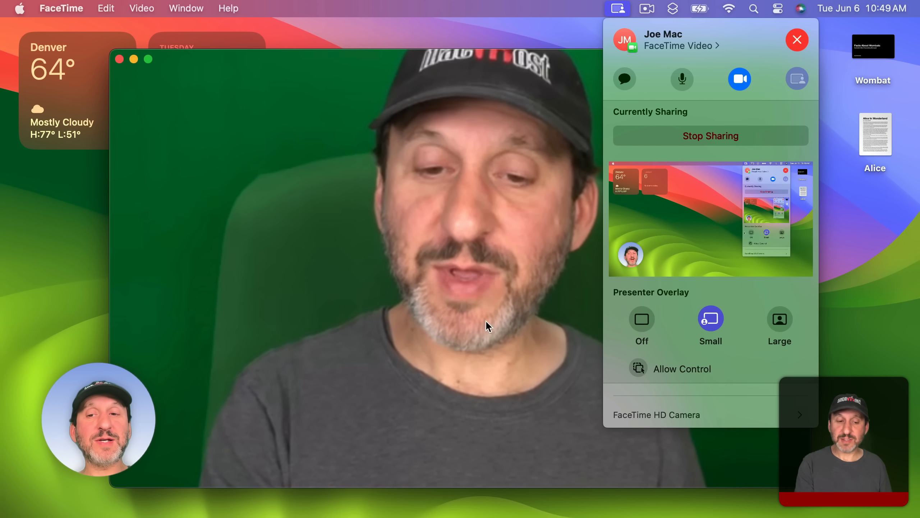
drag(99, 417, 158, 266)
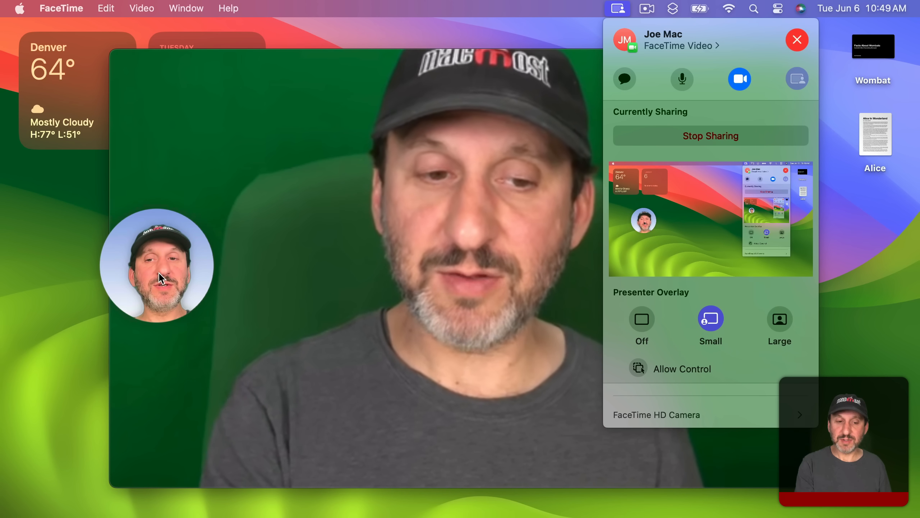
click(779, 319)
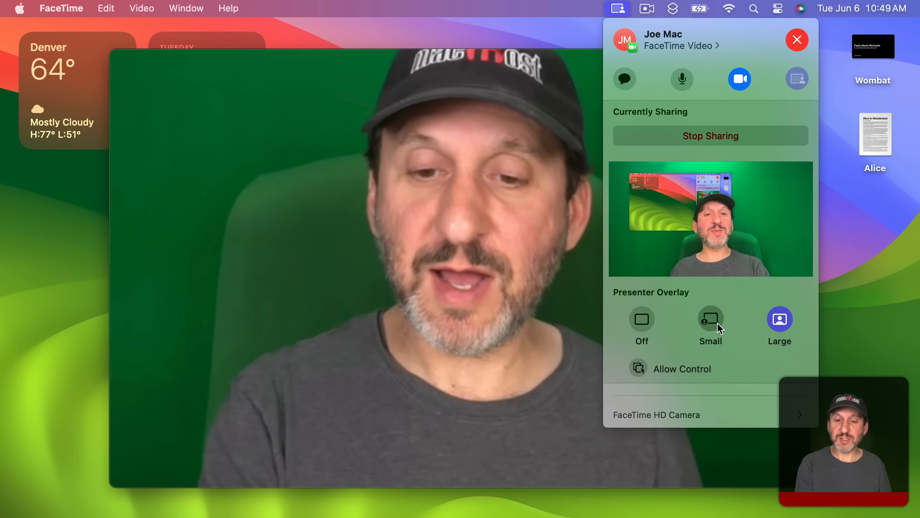
- Stop sharing the screen and try out the video reactions feature
click(711, 319)
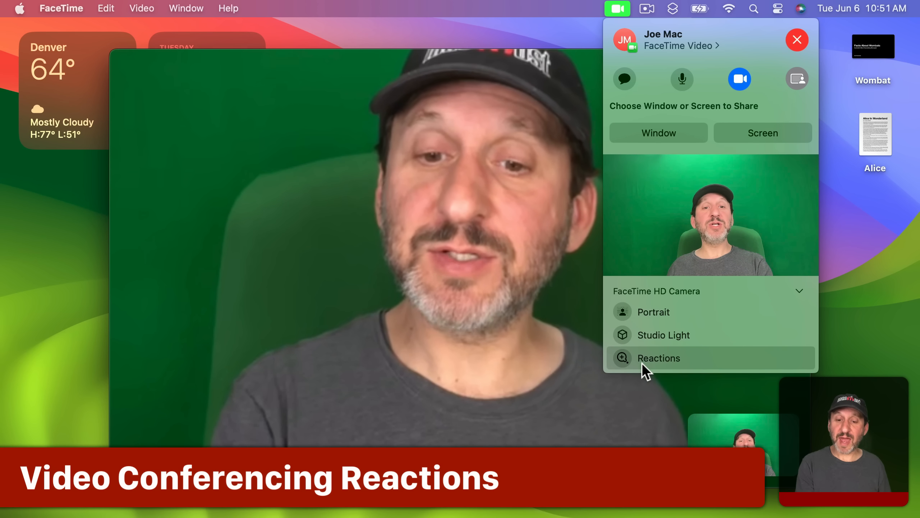
click(658, 358)
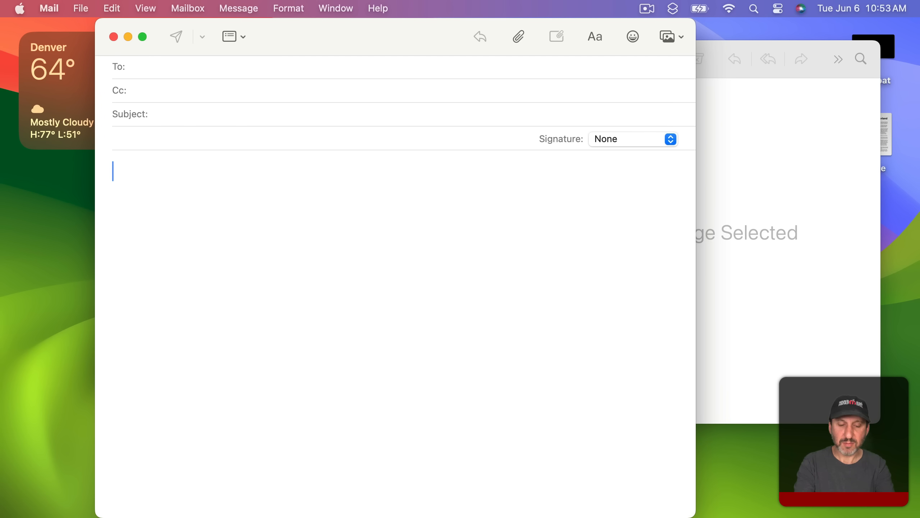
- Write 'Do you want' accepting the inline completion with Space, then continue with 'piz'
text(Do you want)
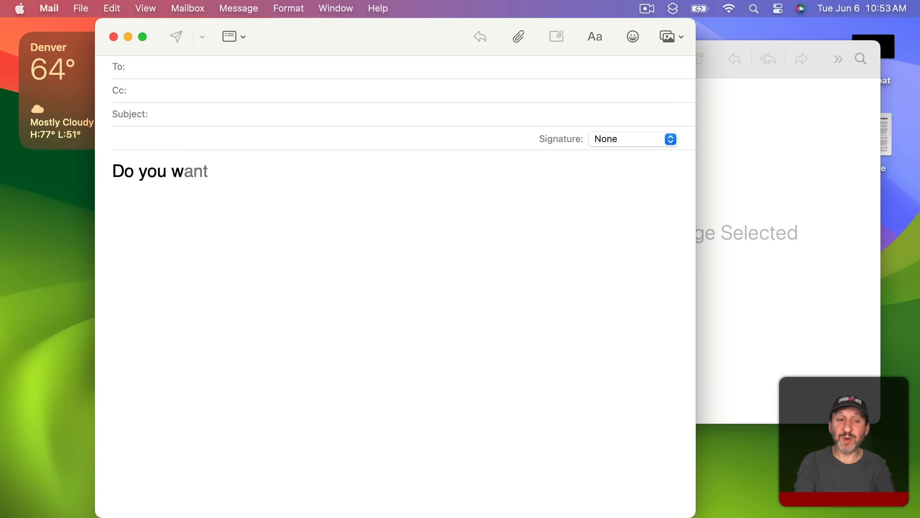
key(space)
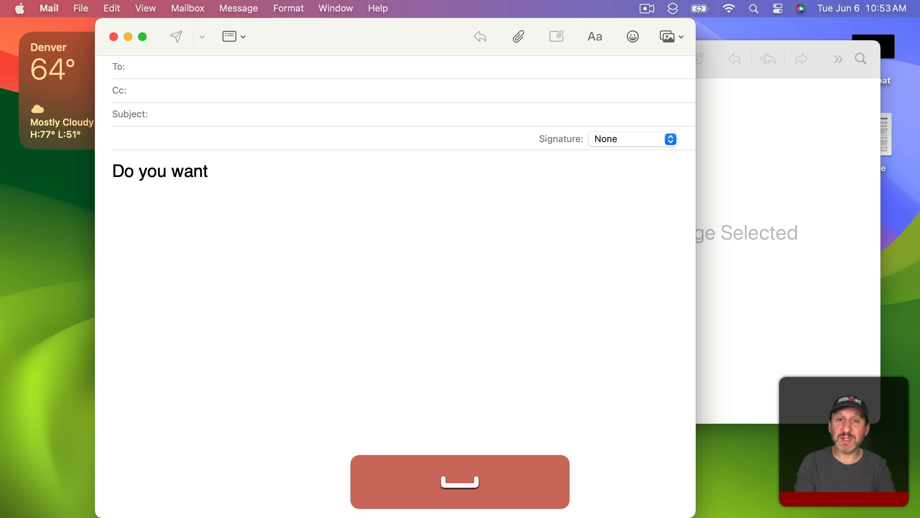
text(piz)
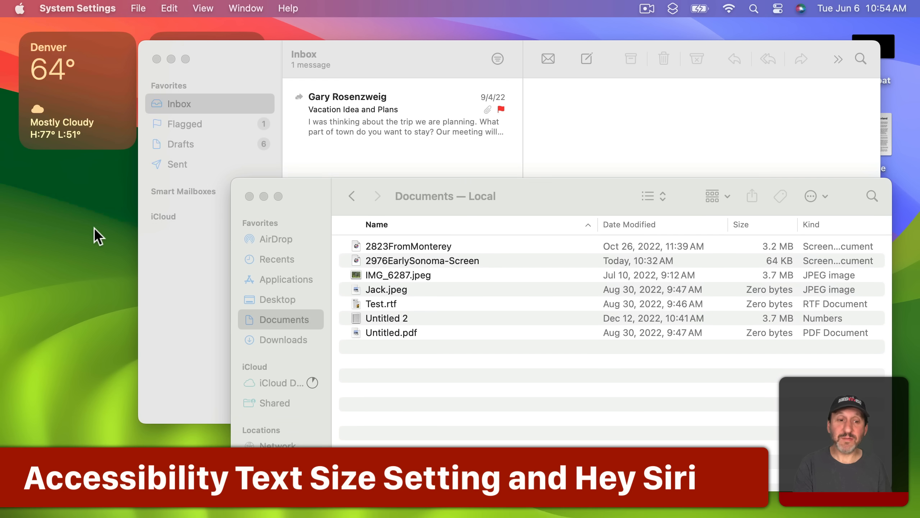
- Navigate System Settings > Accessibility > Display and bring up the Text Size panel
click(260, 370)
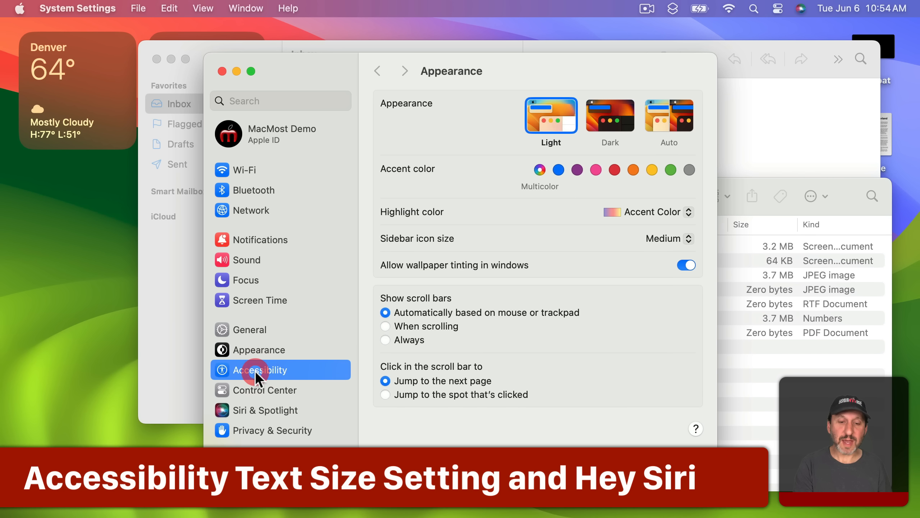
click(257, 369)
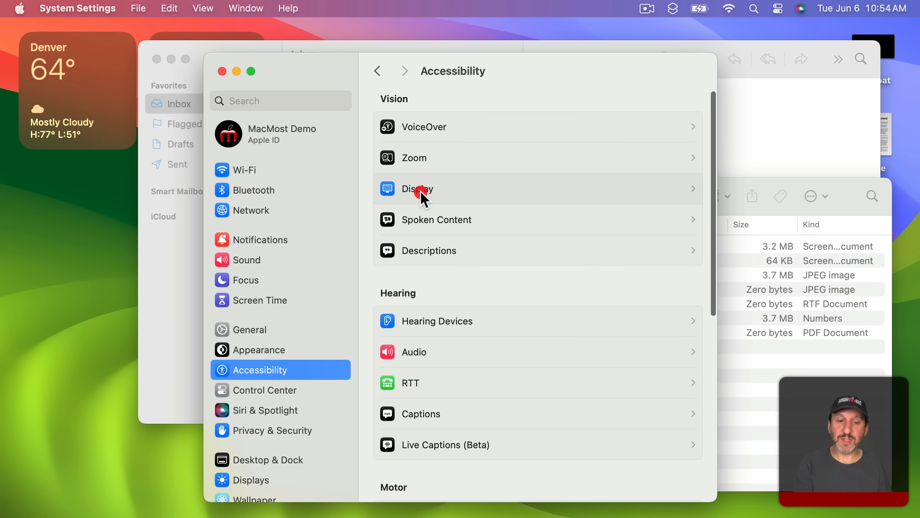
click(417, 188)
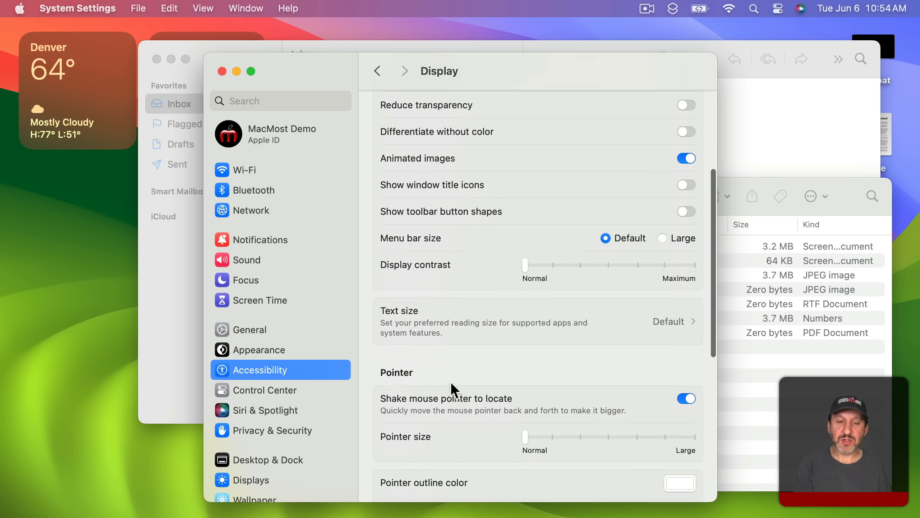
scroll(down, 3)
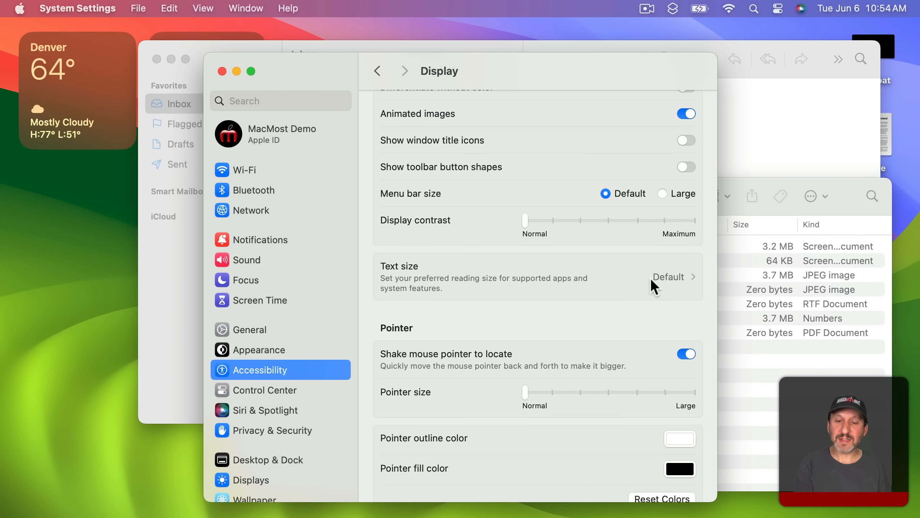
click(673, 277)
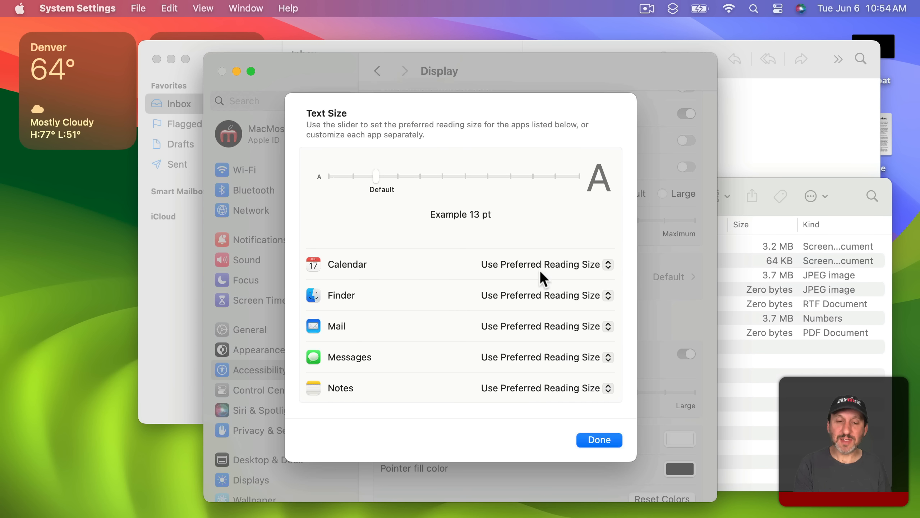
mouse_move(417, 271)
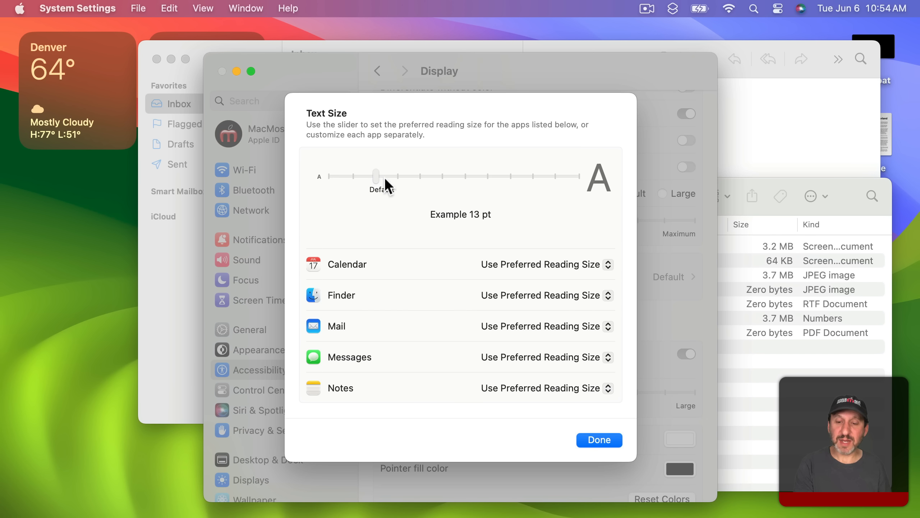
- Try a 21 pt reading size, return to Default, check Finder's choices, then go to Siri & Spotlight
drag(375, 176, 448, 175)
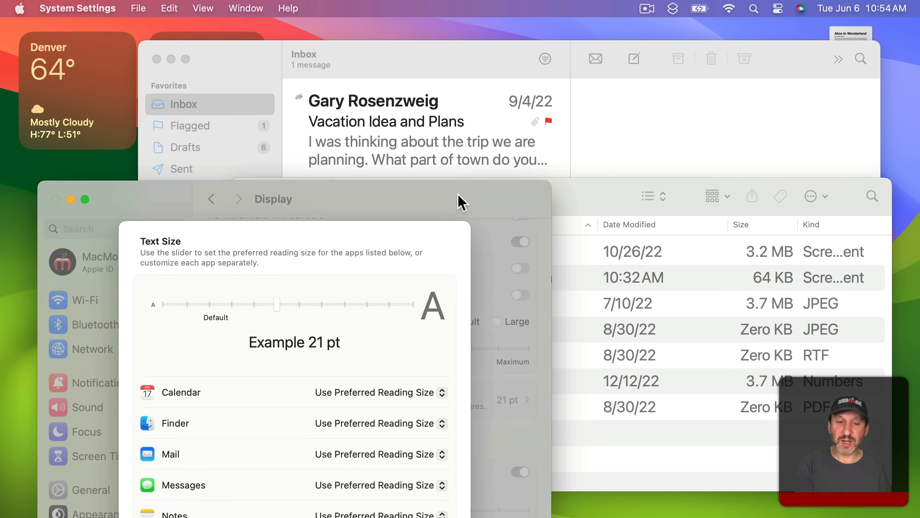
drag(276, 304, 242, 202)
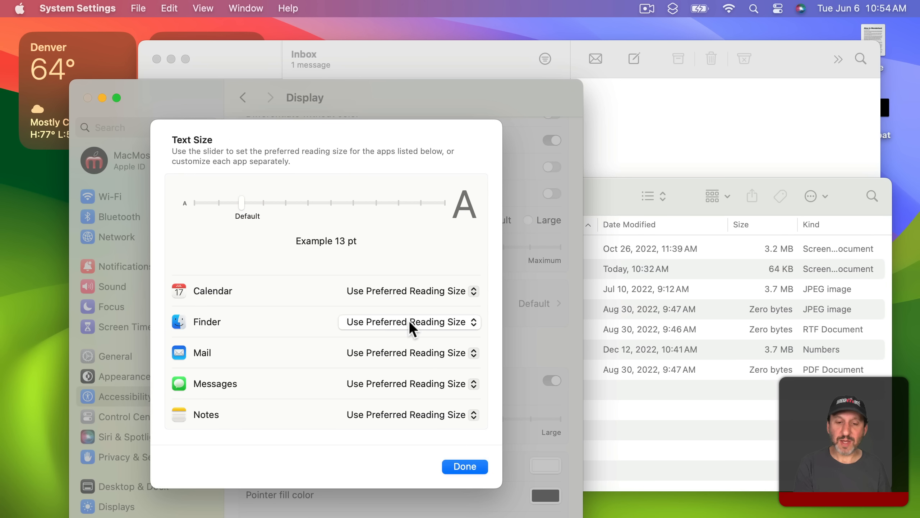
click(409, 322)
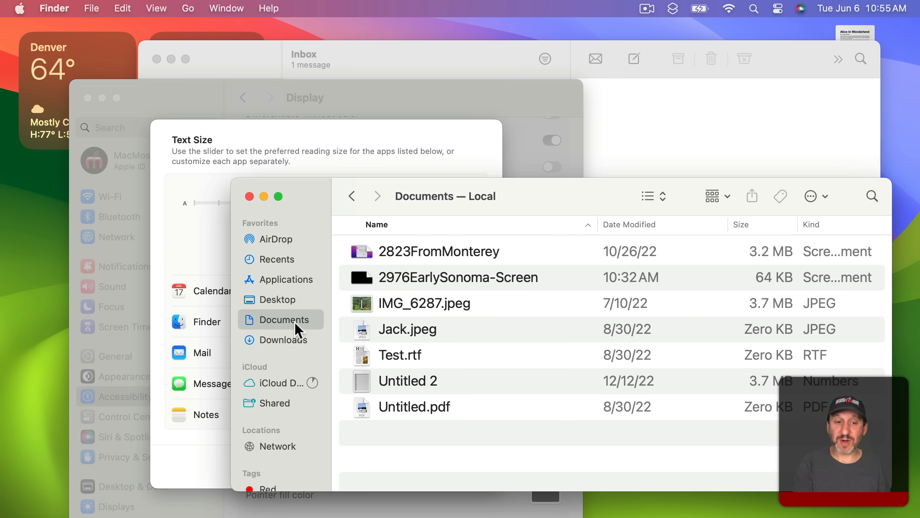
mouse_move(226, 175)
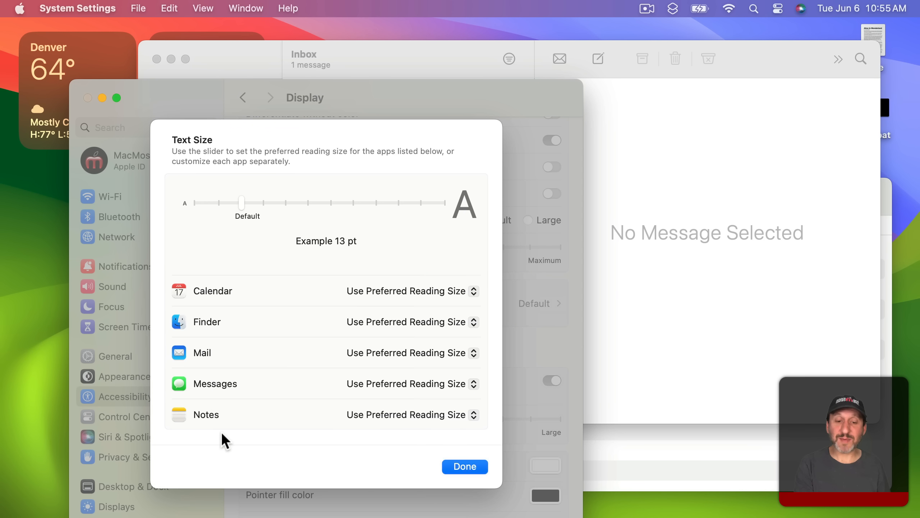
mouse_move(223, 323)
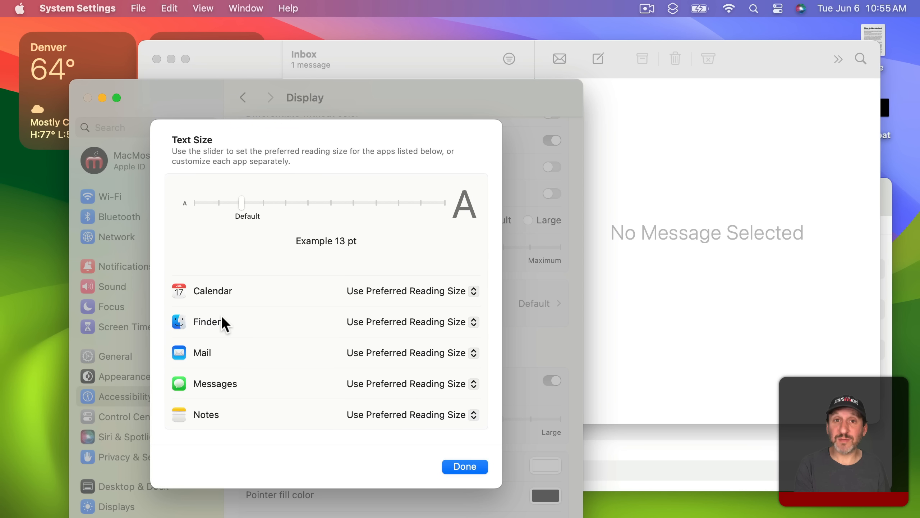
click(130, 425)
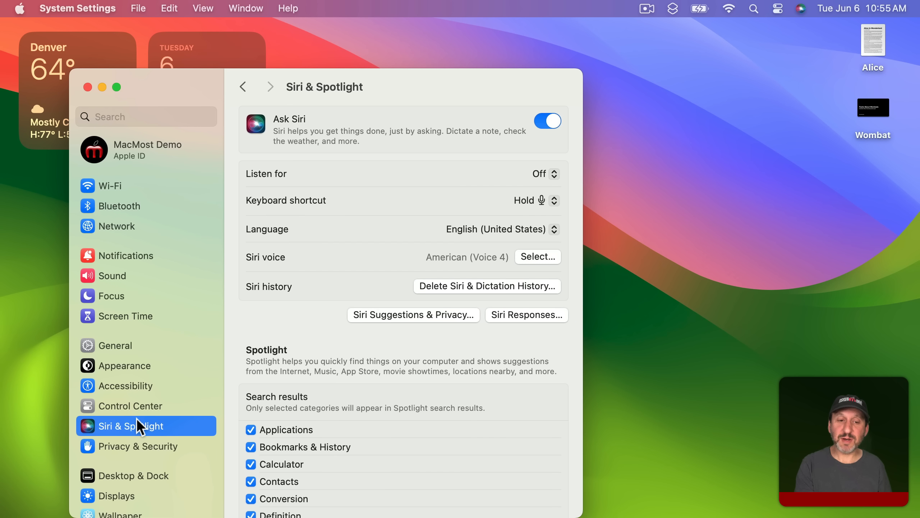